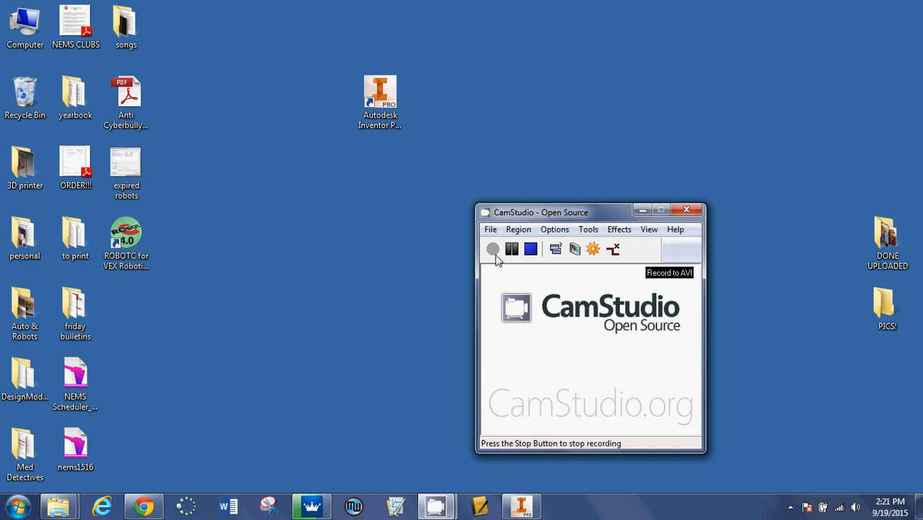
# Start the CamStudio recording and select the Autodesk Inventor Professional 2015 desktop shortcut
pyautogui.click(493, 248)
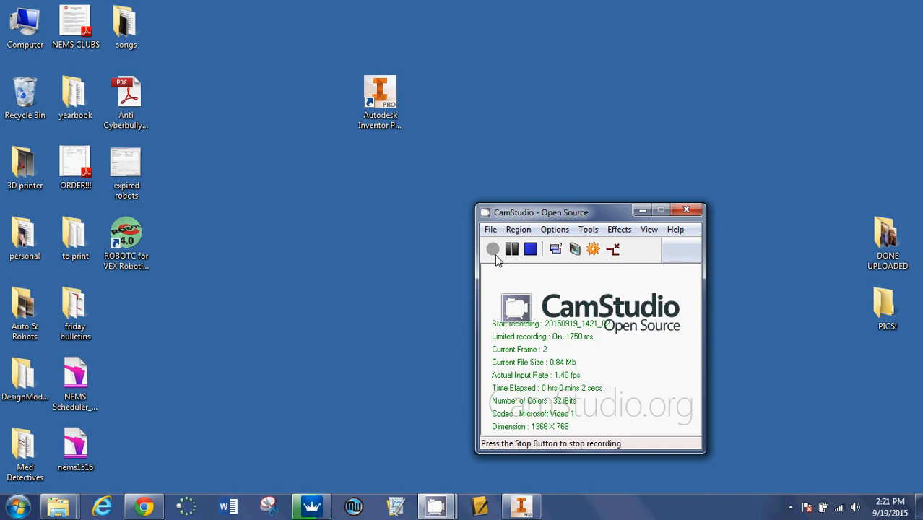
pyautogui.moveTo(370, 246)
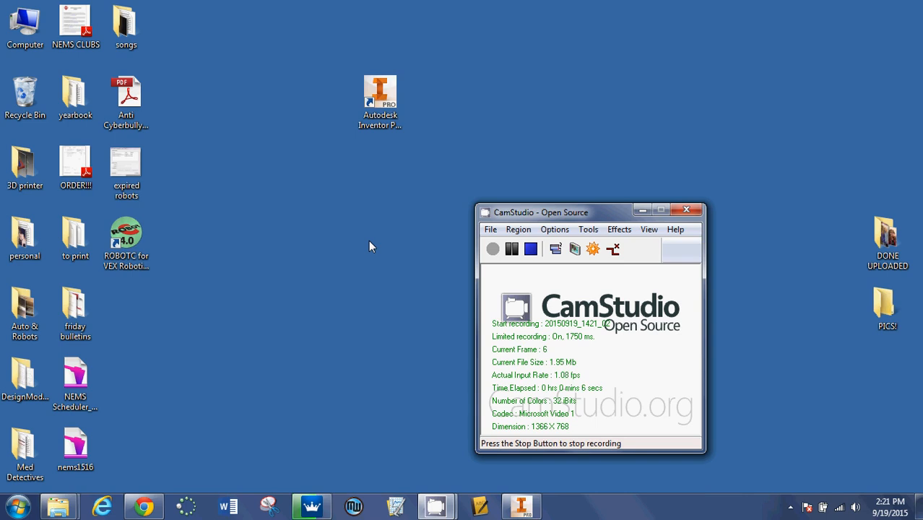
pyautogui.click(380, 94)
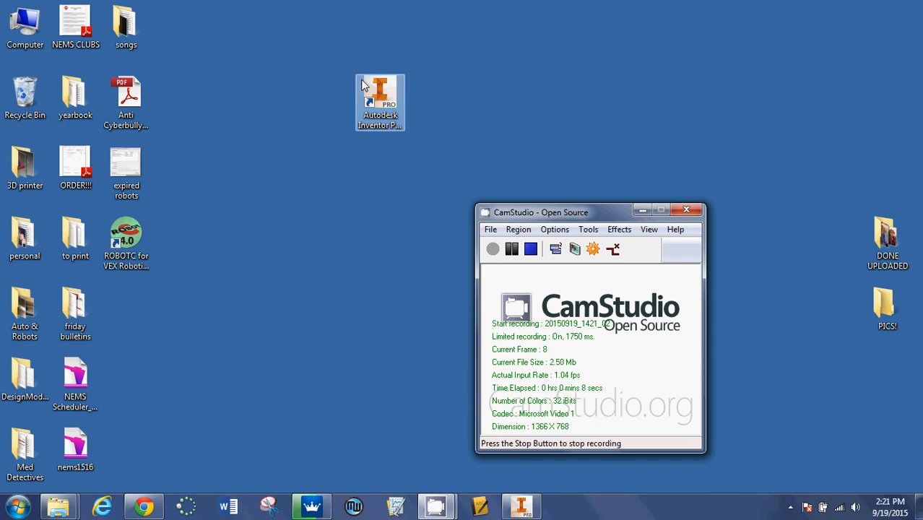
pyautogui.click(380, 101)
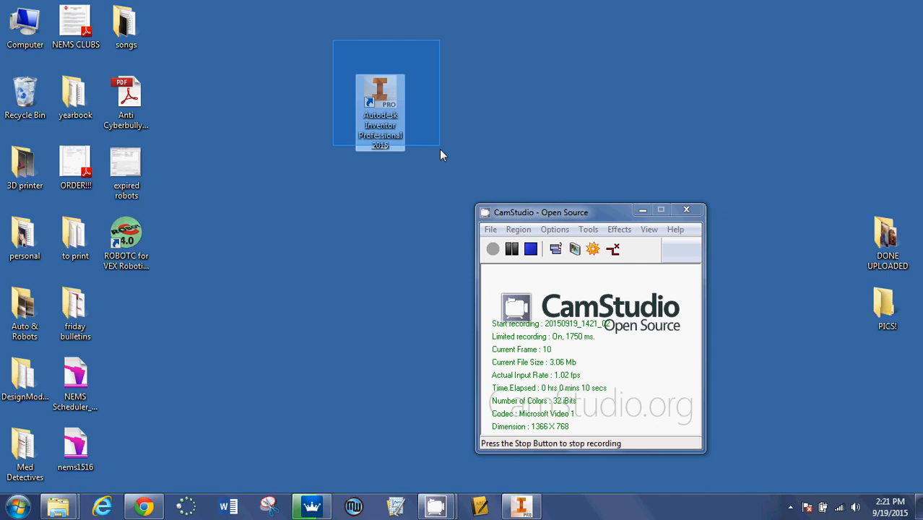
pyautogui.click(426, 199)
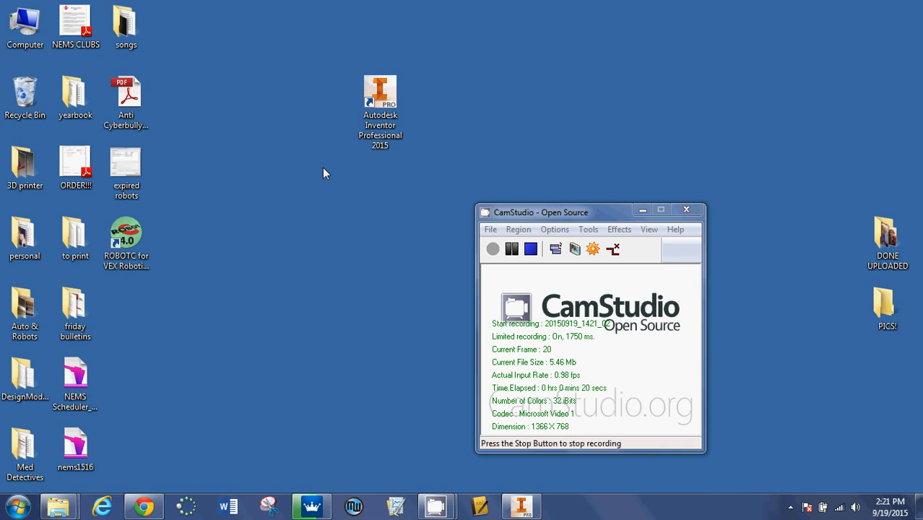
pyautogui.moveTo(340, 178)
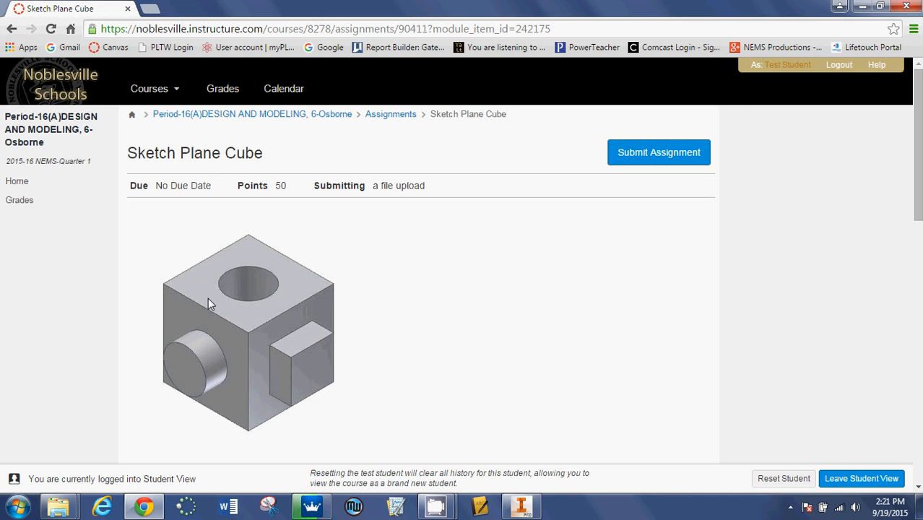
pyautogui.moveTo(250, 283)
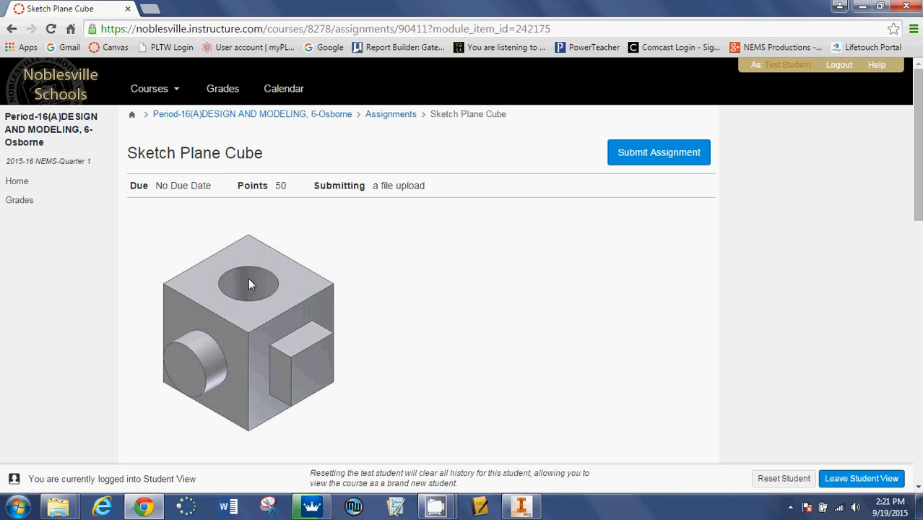
pyautogui.moveTo(205, 374)
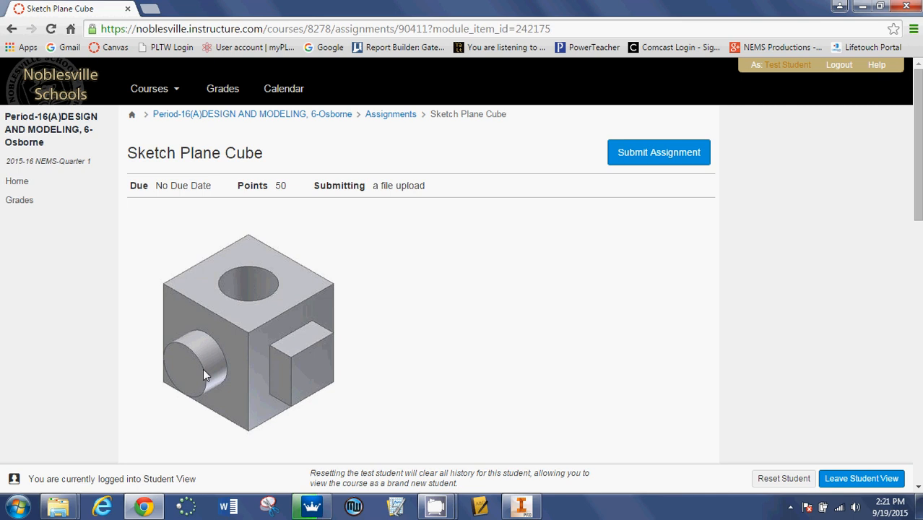
pyautogui.moveTo(214, 369)
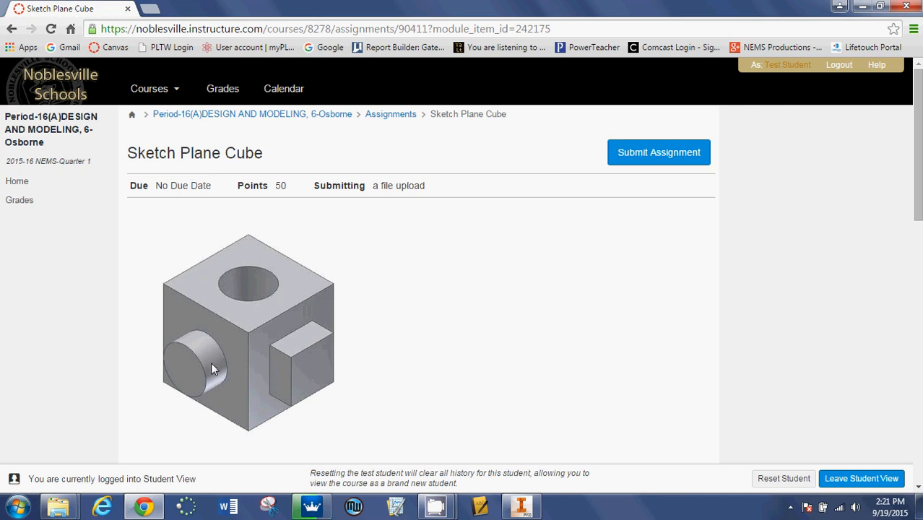
pyautogui.moveTo(201, 372)
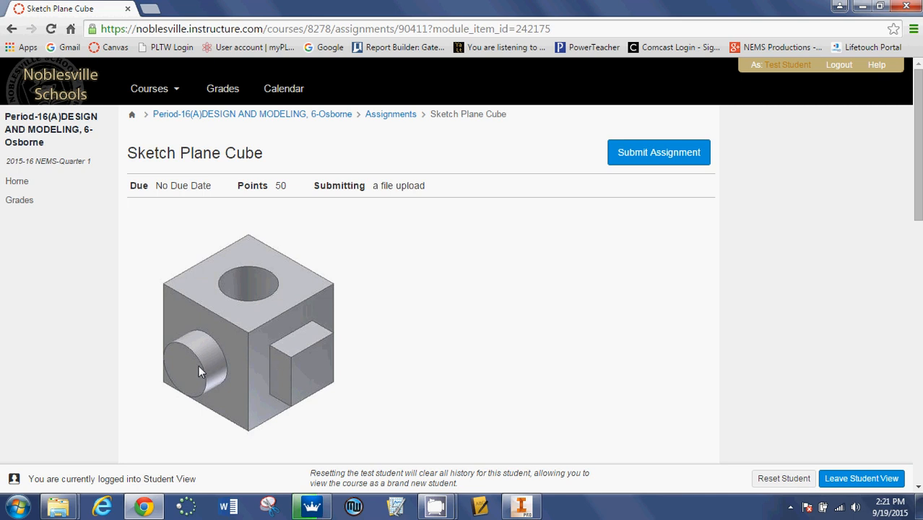
pyautogui.scroll(-3)
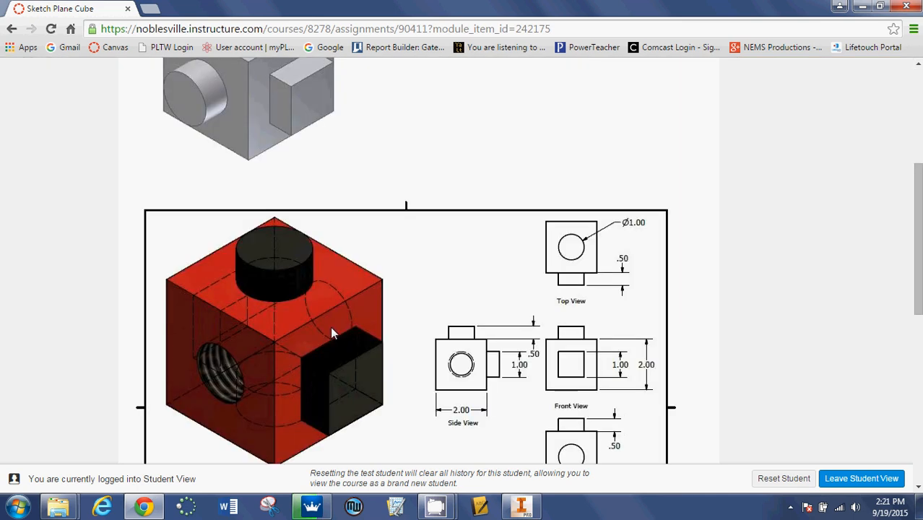
pyautogui.scroll(-3)
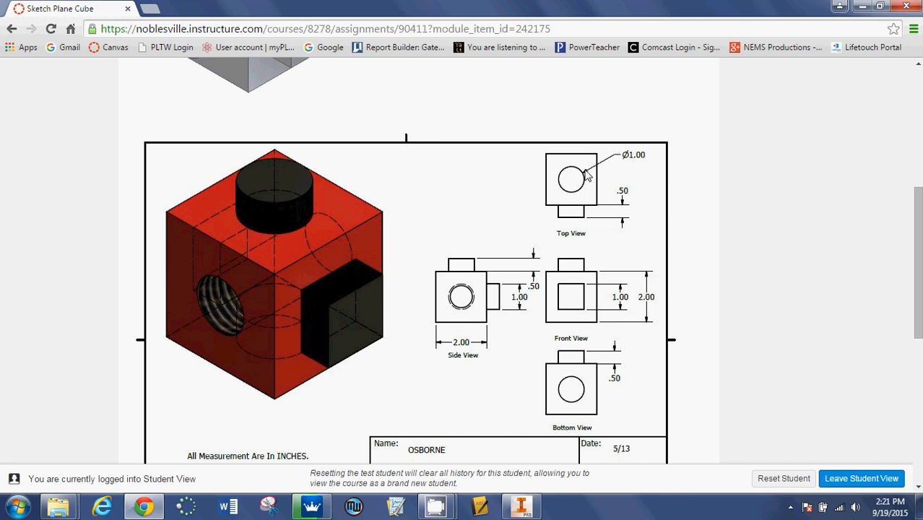
pyautogui.moveTo(578, 200)
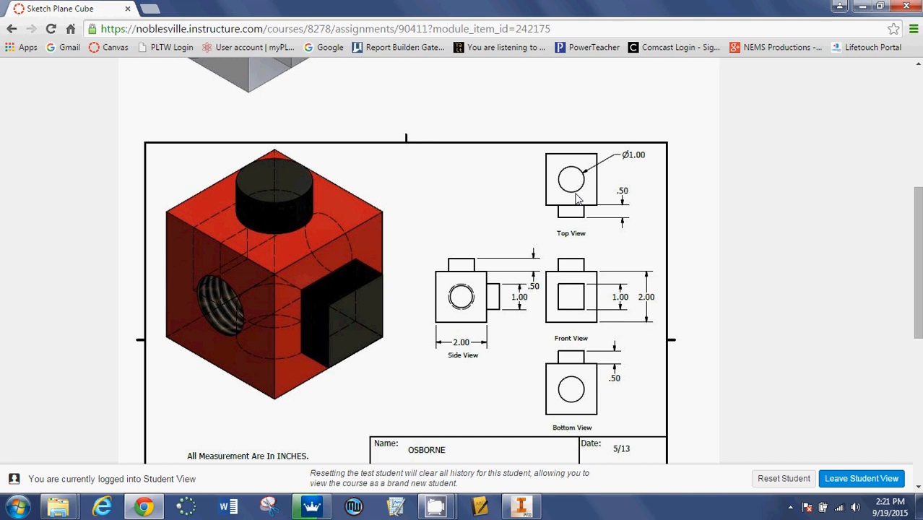
pyautogui.moveTo(599, 224)
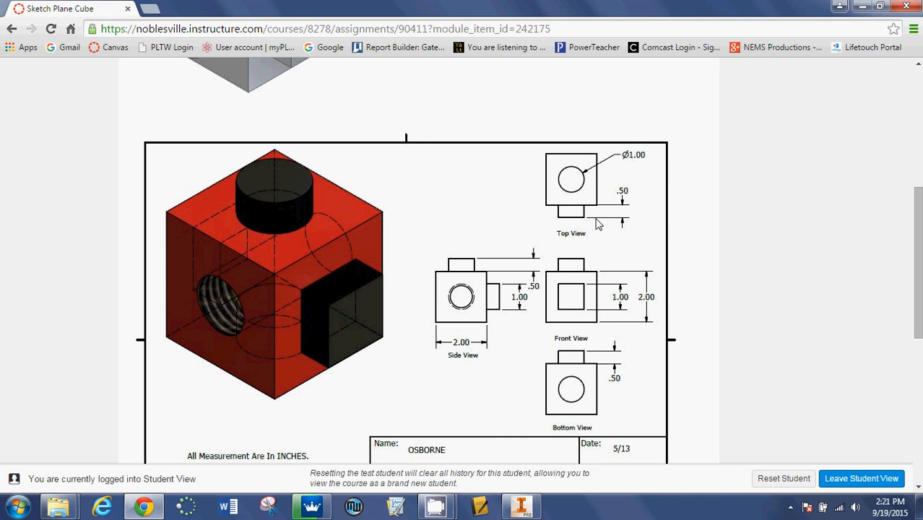
pyautogui.moveTo(590, 215)
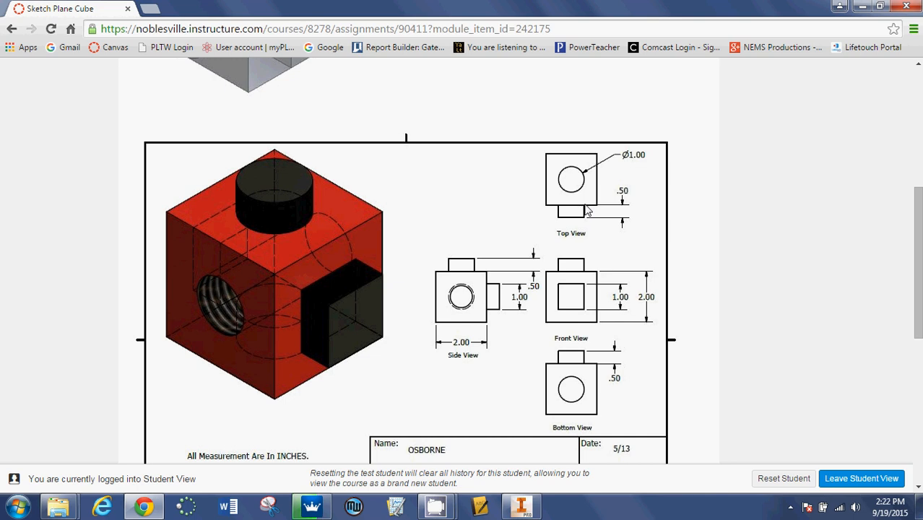
pyautogui.moveTo(586, 218)
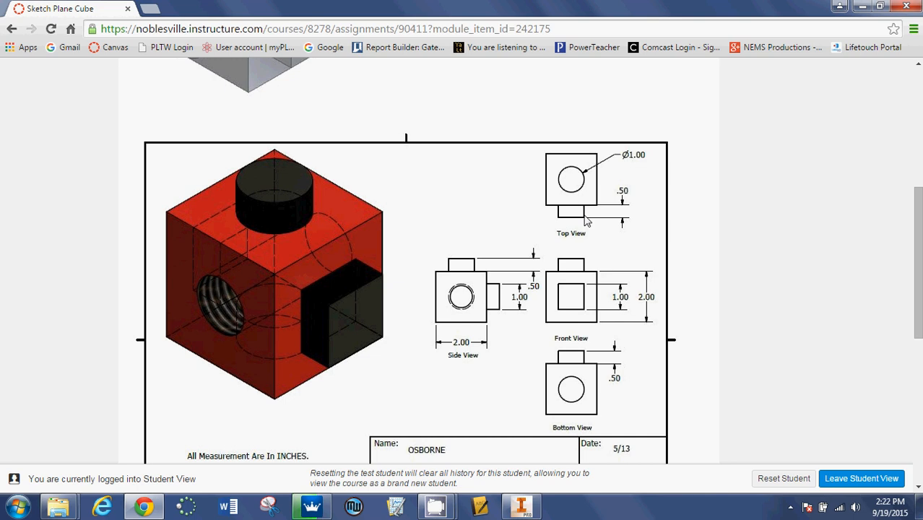
pyautogui.moveTo(618, 303)
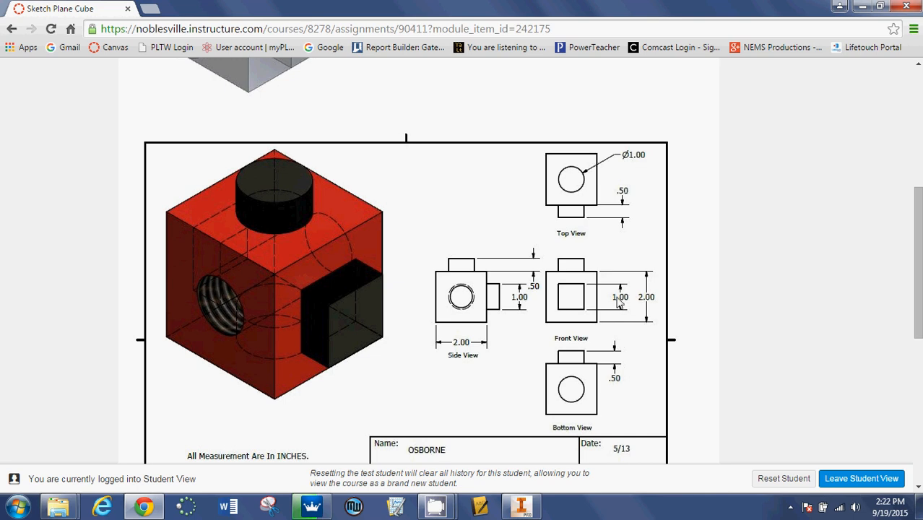
pyautogui.moveTo(632, 311)
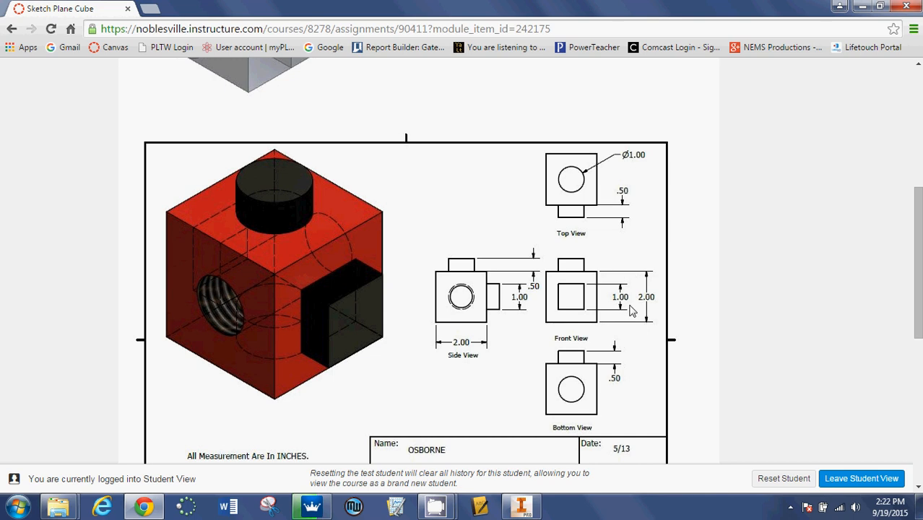
pyautogui.moveTo(381, 306)
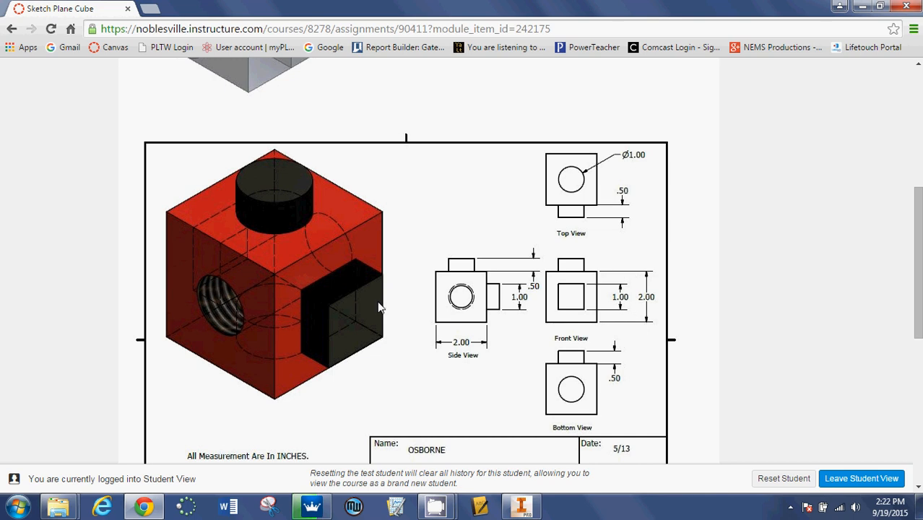
pyautogui.moveTo(251, 326)
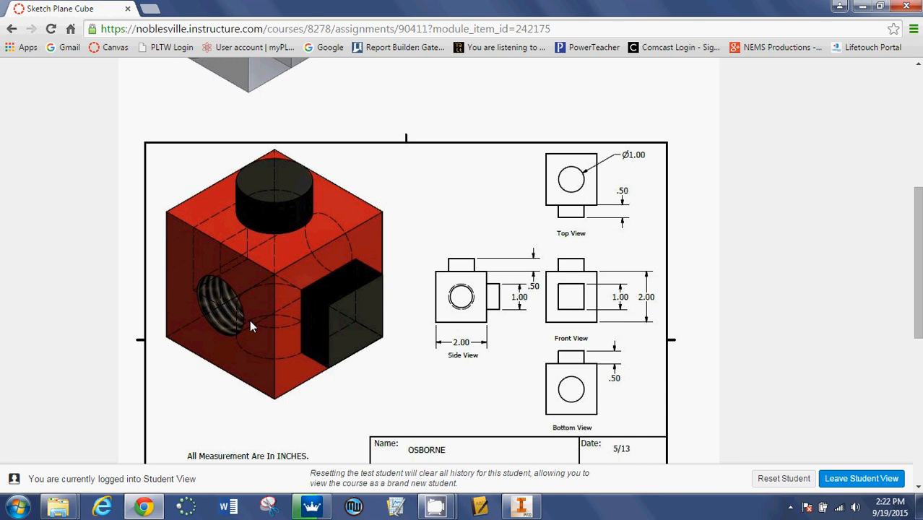
pyautogui.moveTo(218, 254)
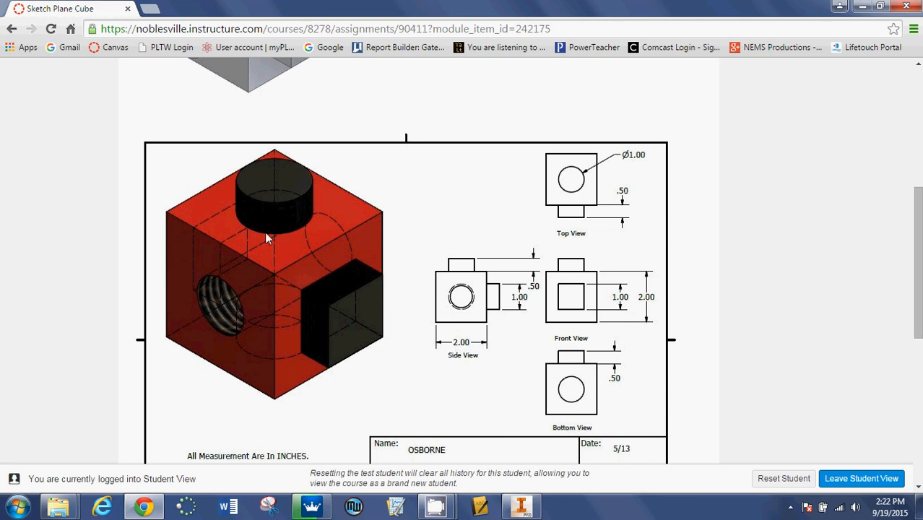
pyautogui.moveTo(261, 298)
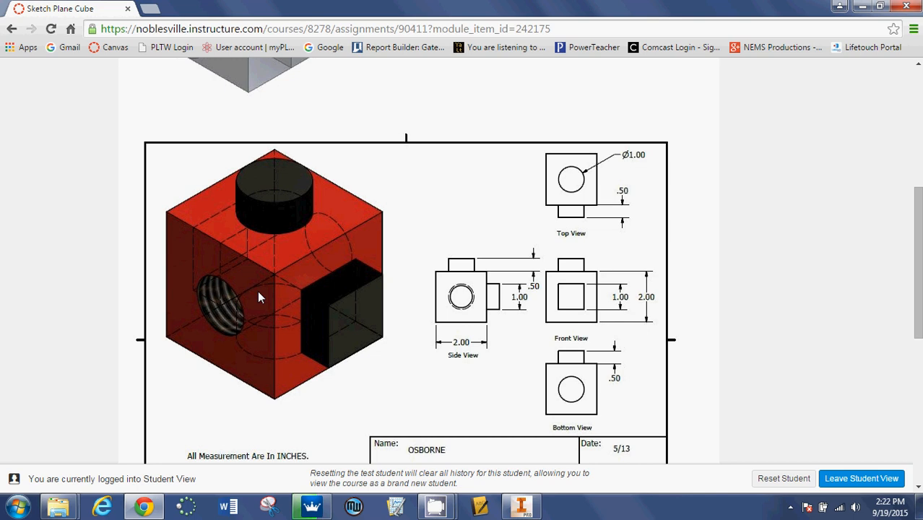
pyautogui.moveTo(199, 244)
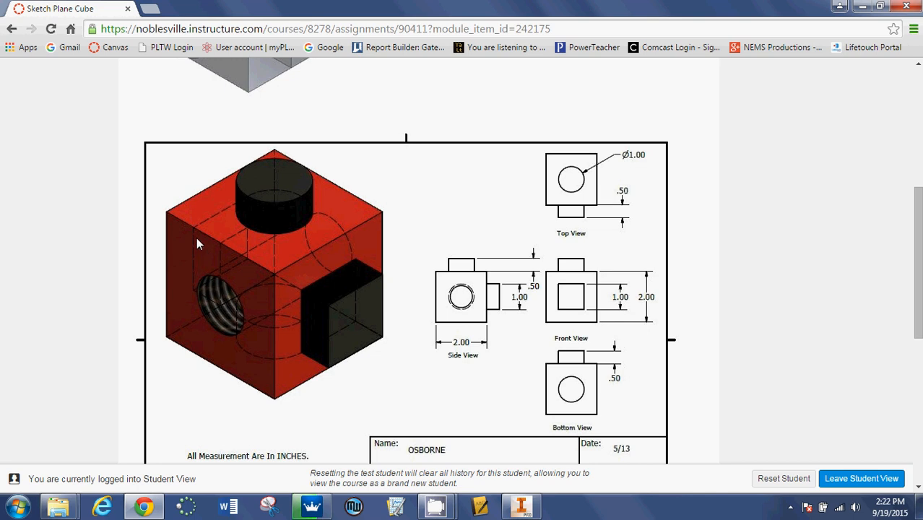
pyautogui.moveTo(297, 308)
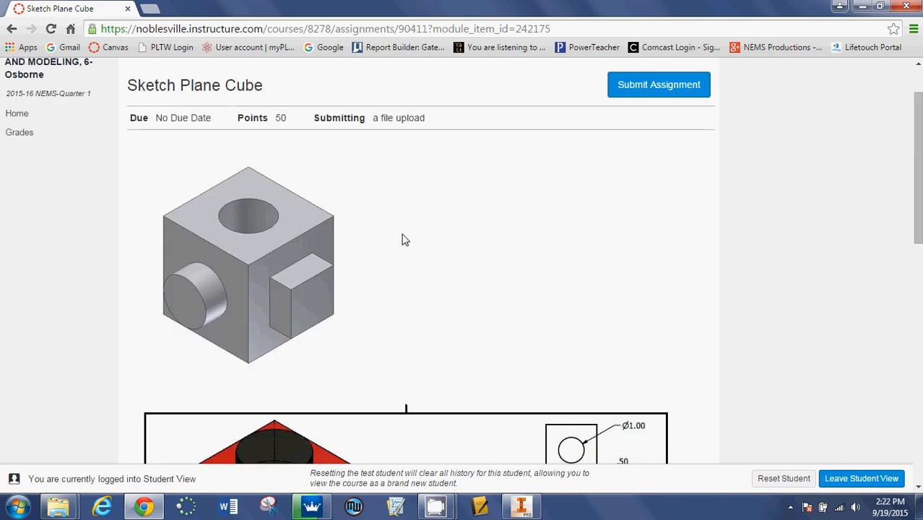
pyautogui.moveTo(772, 65)
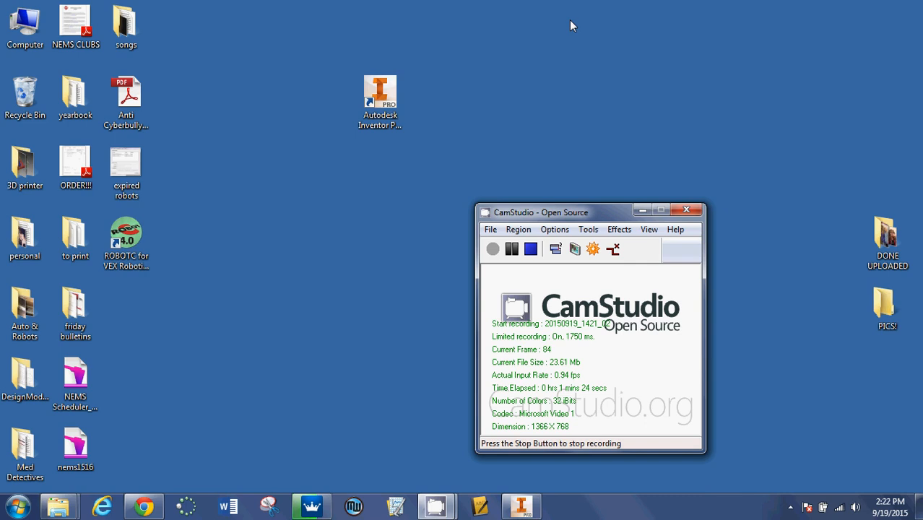
# Launch Autodesk Inventor Professional 2015 from its desktop icon
pyautogui.doubleClick(379, 94)
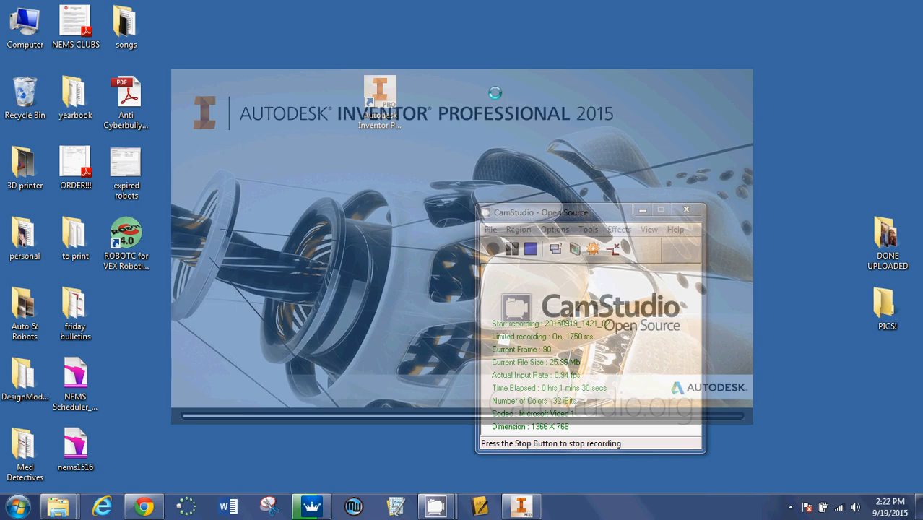
pyautogui.doubleClick(380, 94)
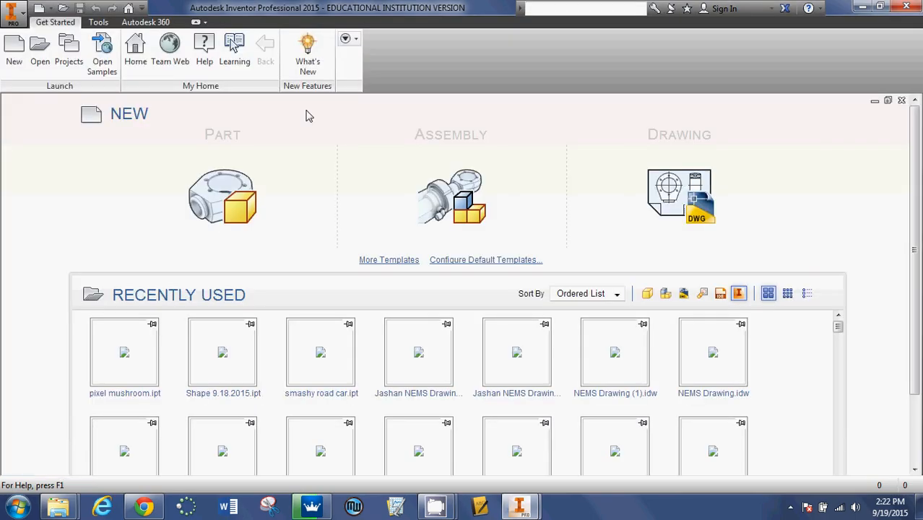
pyautogui.moveTo(266, 136)
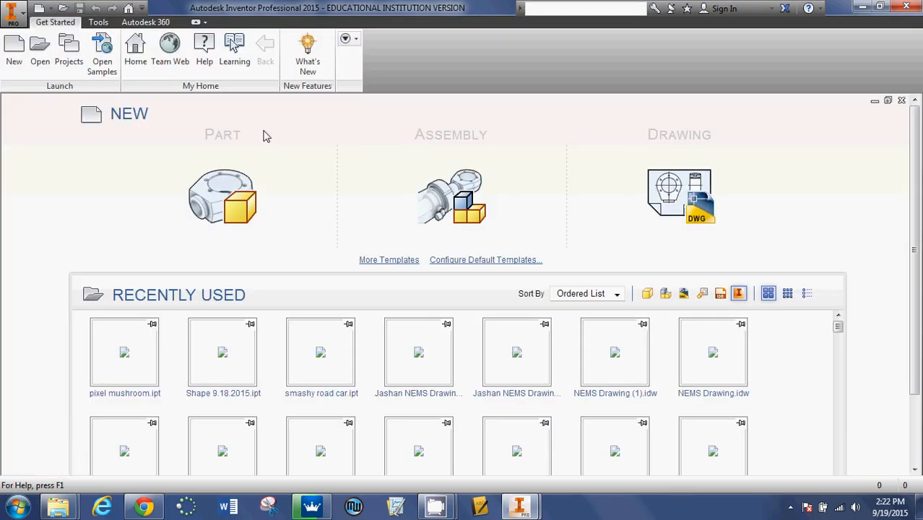
pyautogui.moveTo(210, 209)
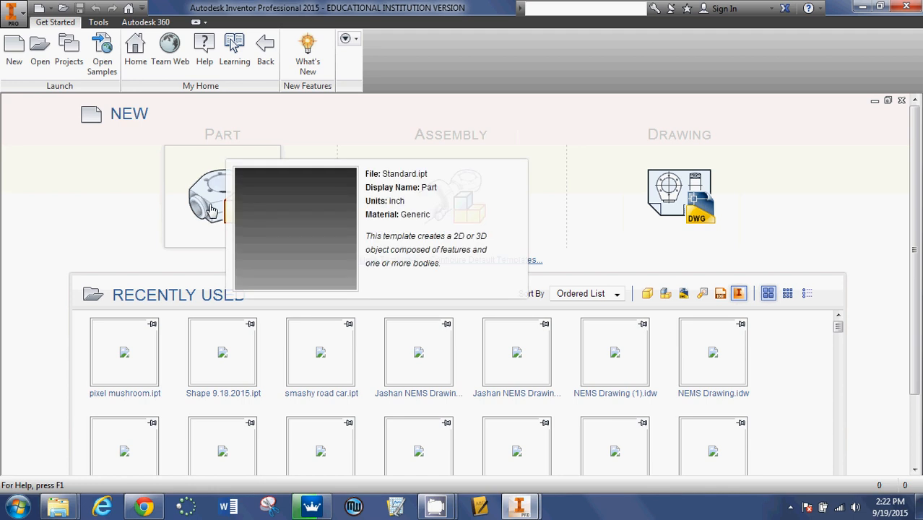
pyautogui.moveTo(228, 186)
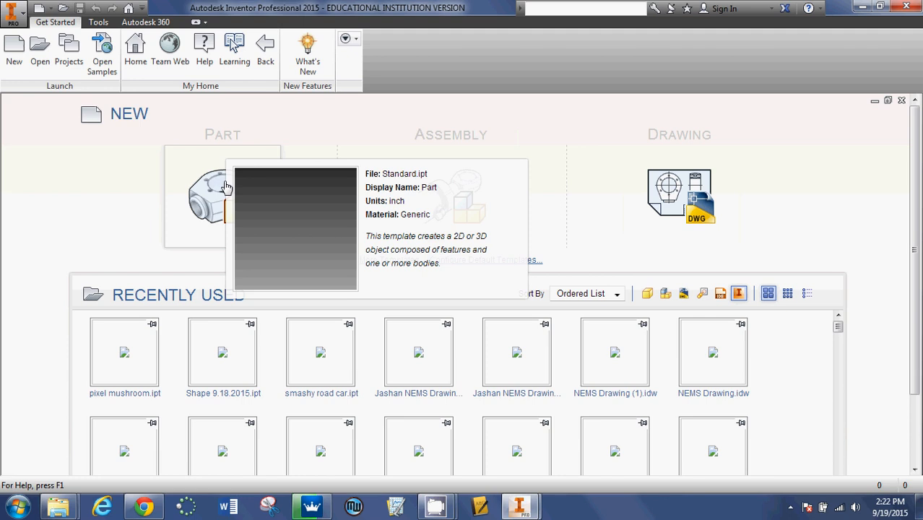
pyautogui.moveTo(460, 201)
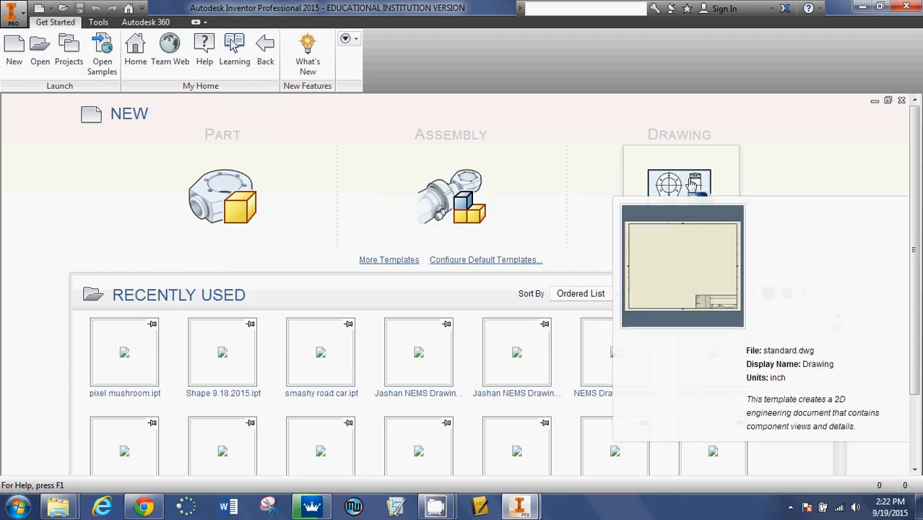
pyautogui.moveTo(208, 190)
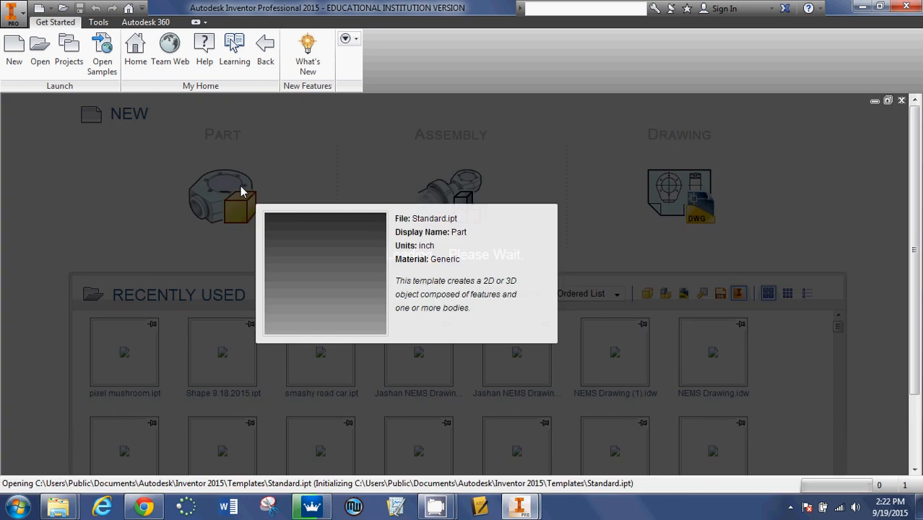
# Create a new part from the Standard.ipt inch template
pyautogui.click(222, 195)
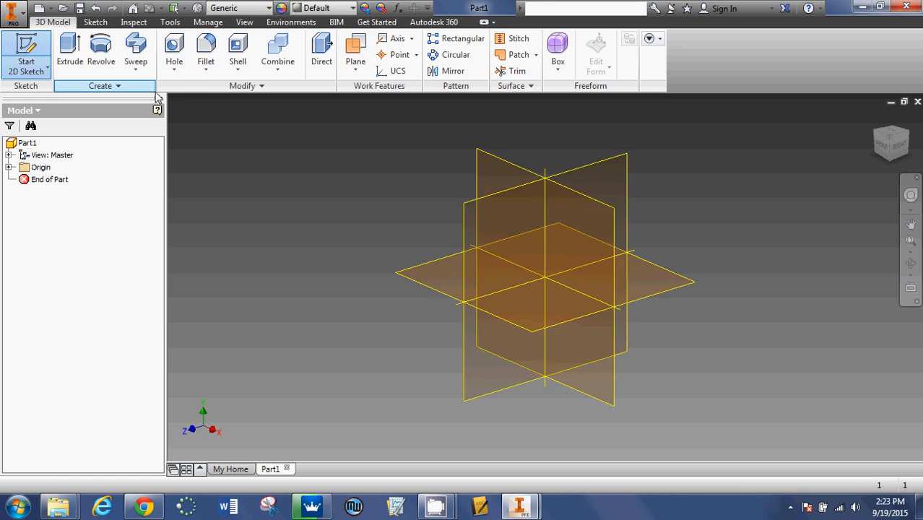
pyautogui.moveTo(523, 173)
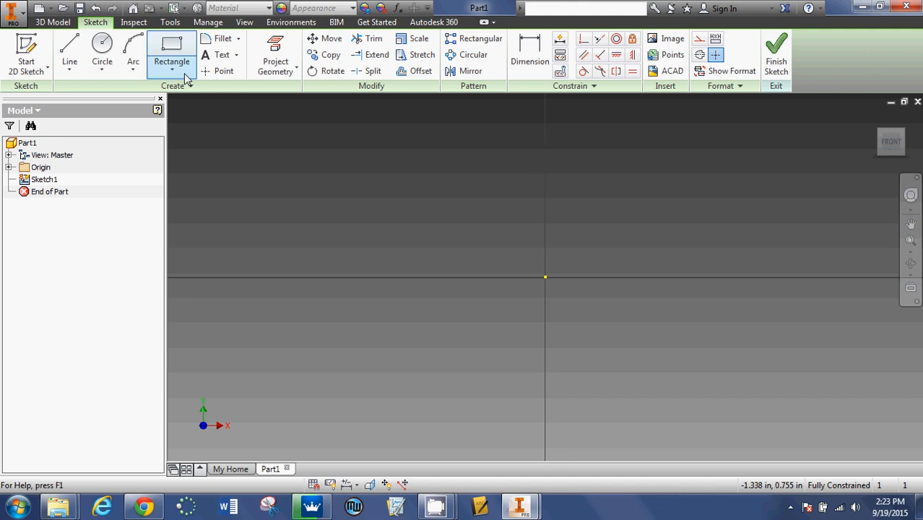
pyautogui.moveTo(172, 46)
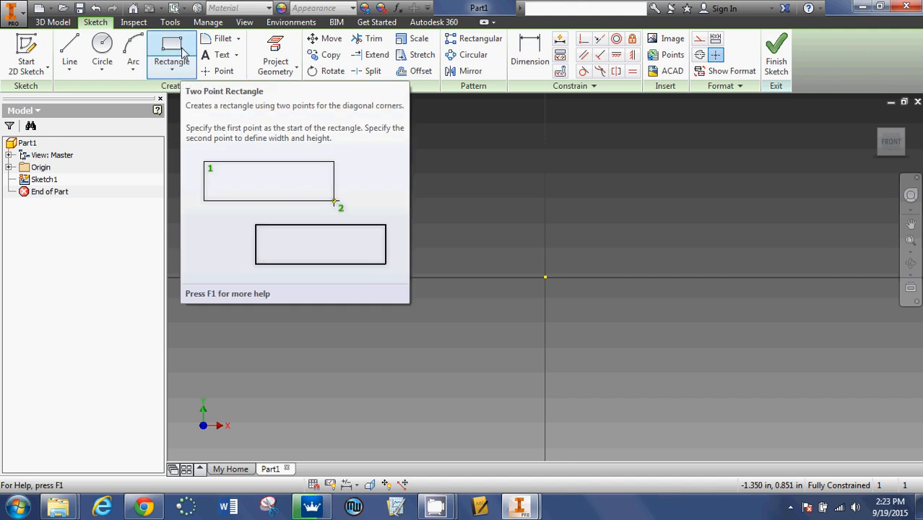
# Draw a two-point center rectangle of 2 in at the sketch origin
pyautogui.click(172, 60)
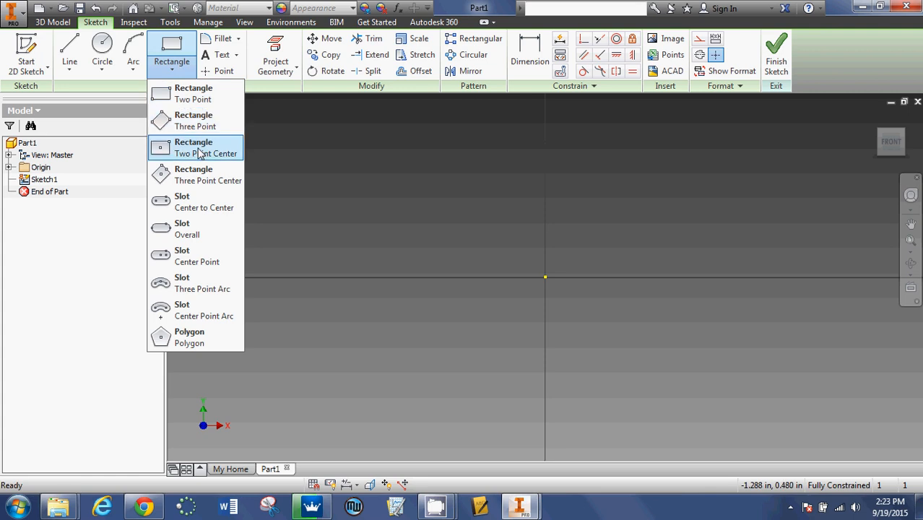
pyautogui.moveTo(205, 147)
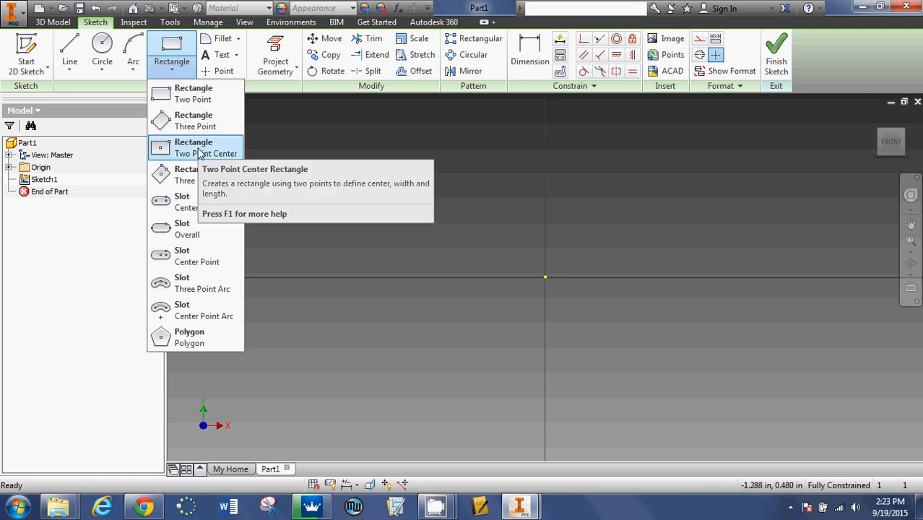
pyautogui.click(205, 148)
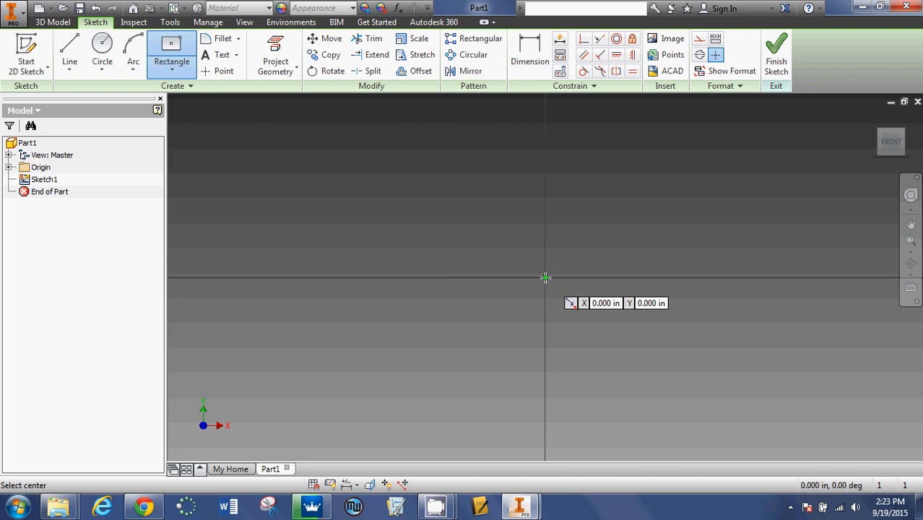
pyautogui.click(546, 277)
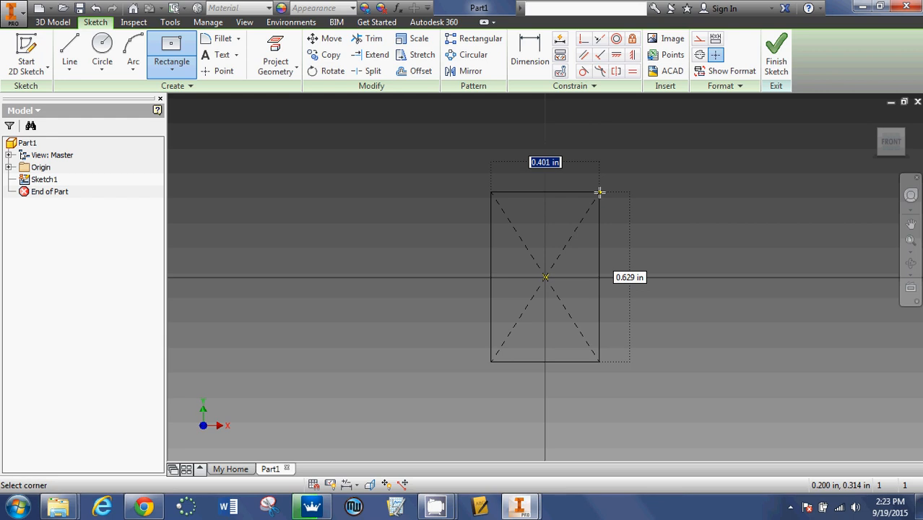
pyautogui.write('2')
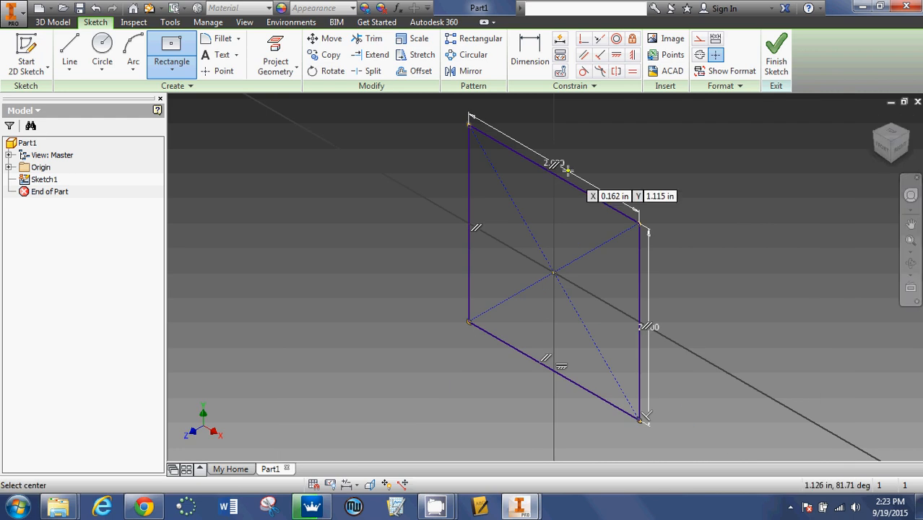
pyautogui.moveTo(556, 162)
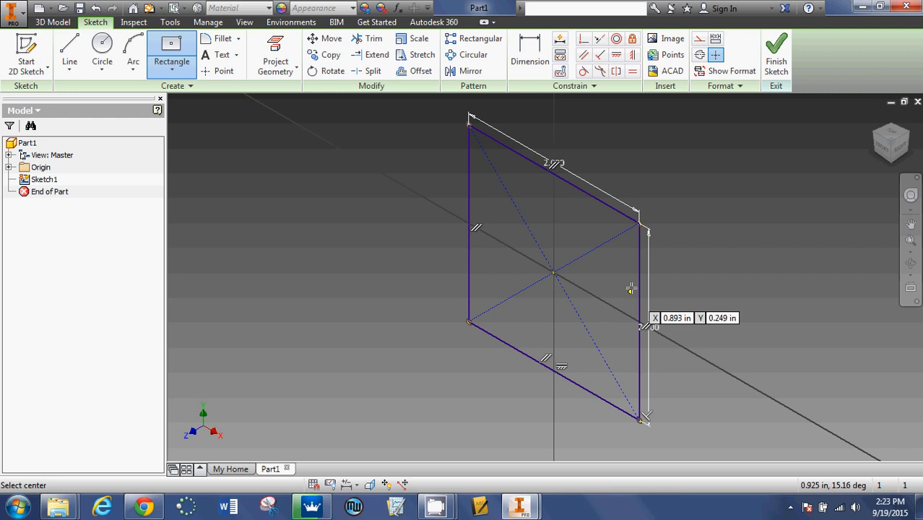
pyautogui.moveTo(776, 55)
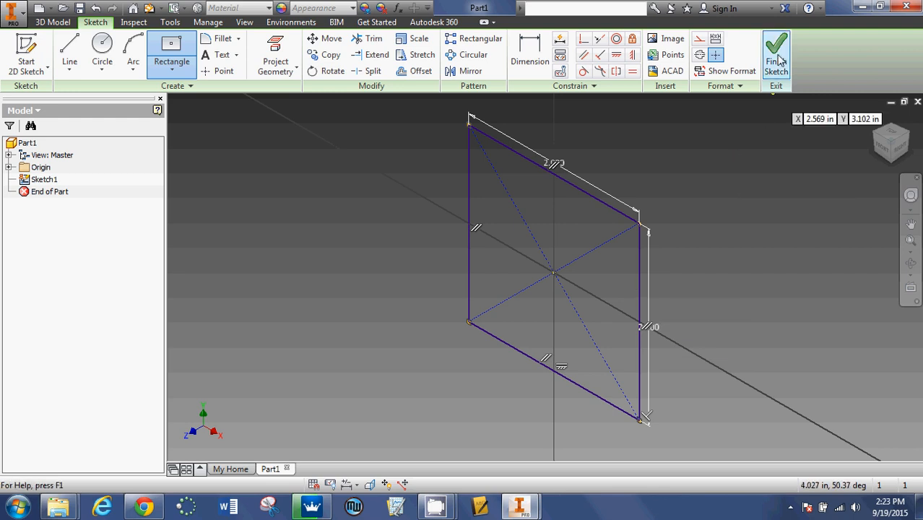
# Finish the sketch and extrude the square 2 in into a solid cube (Extrusion1)
pyautogui.click(776, 52)
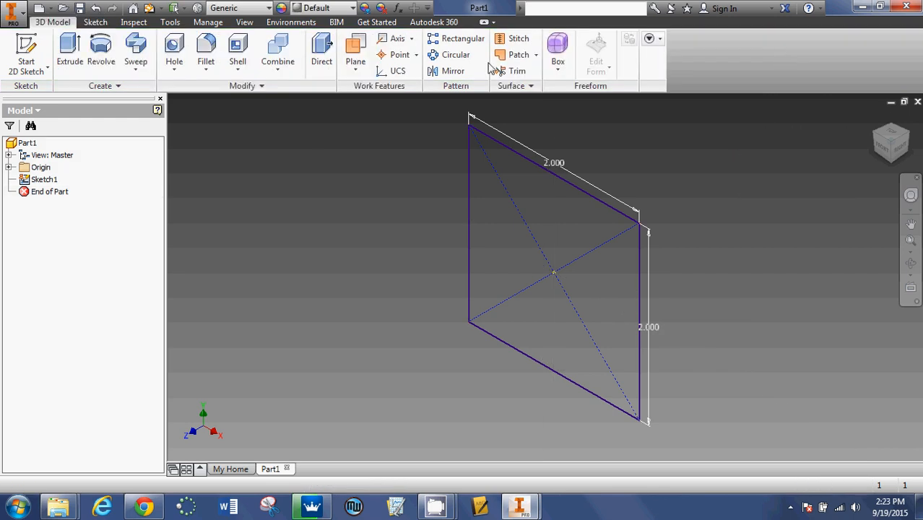
pyautogui.moveTo(69, 44)
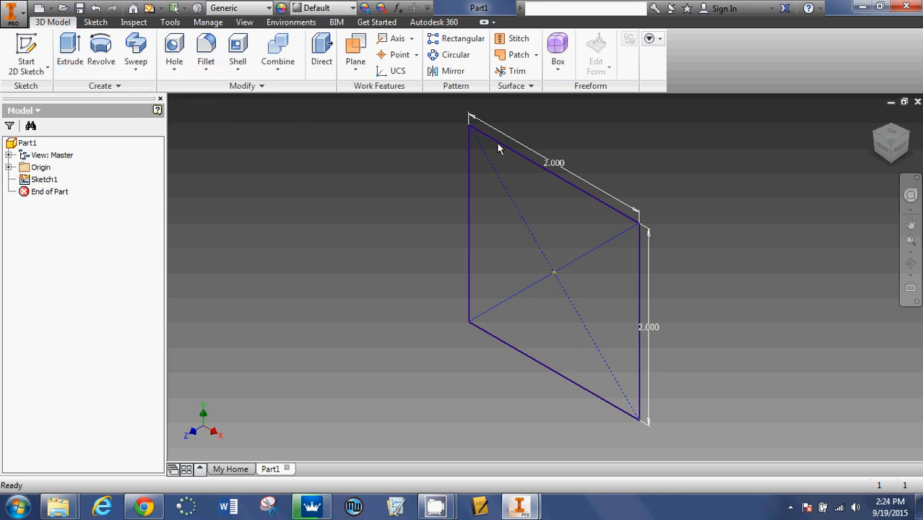
pyautogui.moveTo(611, 416)
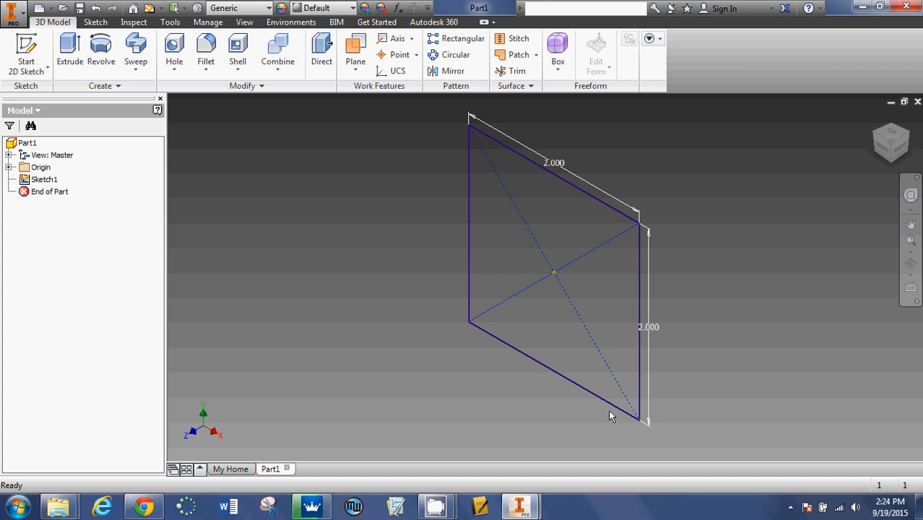
pyautogui.click(70, 50)
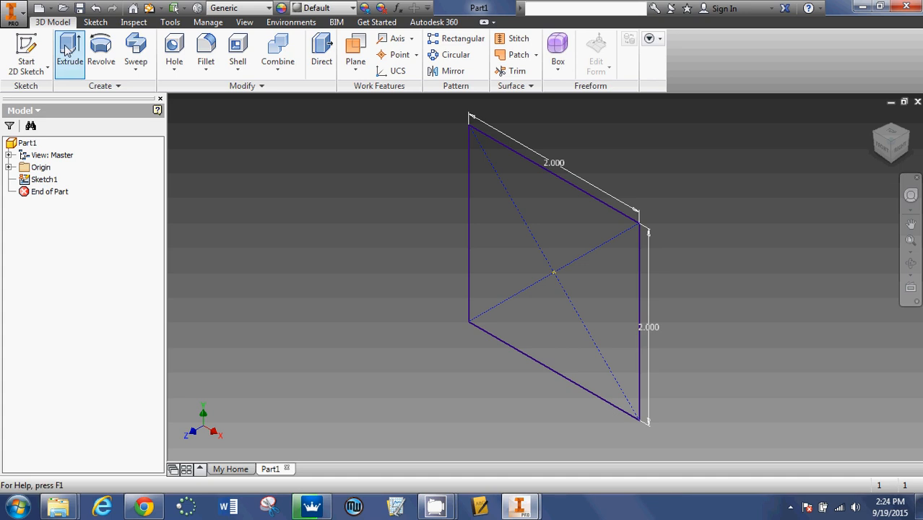
pyautogui.click(69, 50)
pyautogui.write('2')
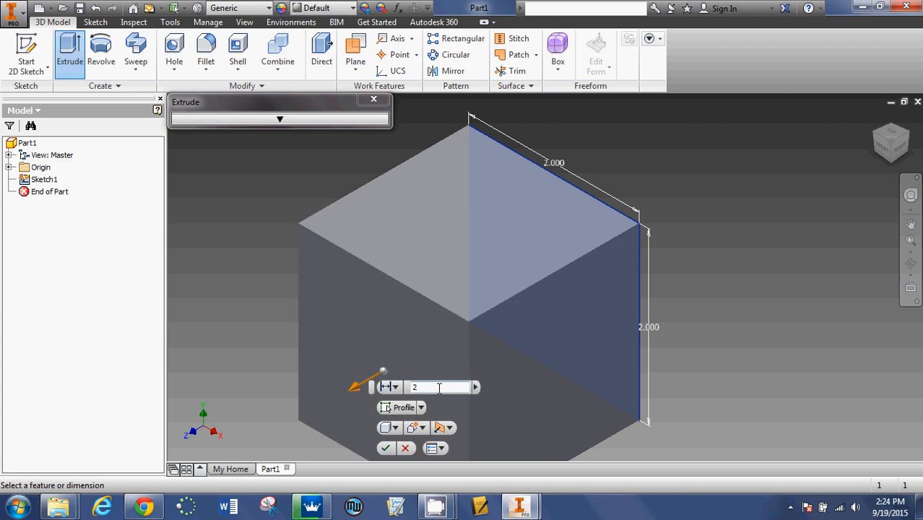
pyautogui.click(386, 448)
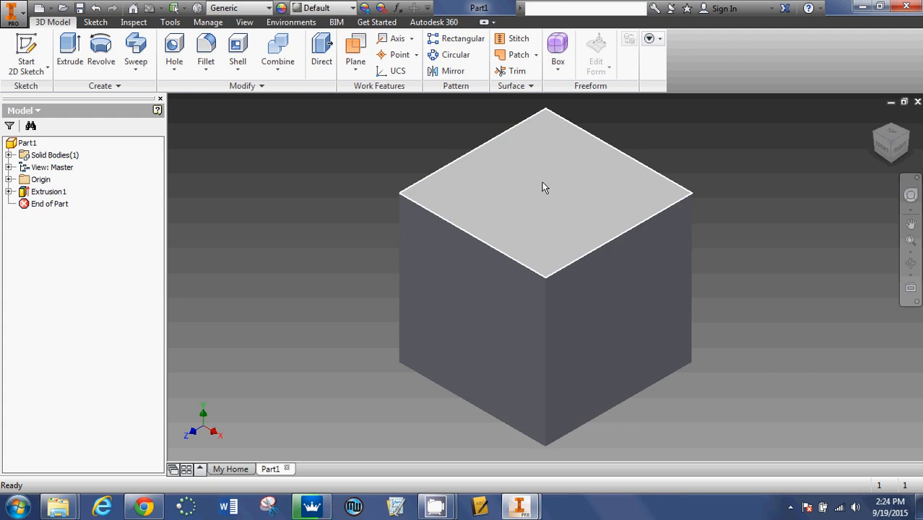
pyautogui.moveTo(536, 195)
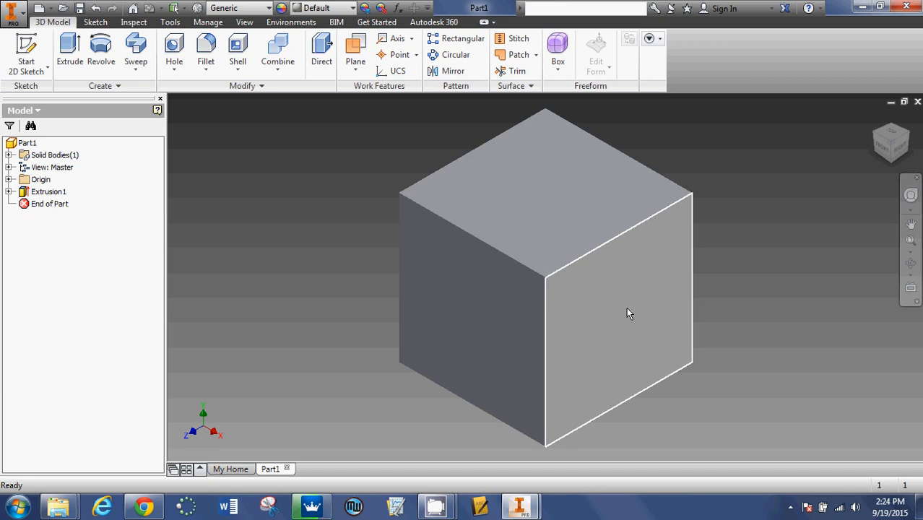
pyautogui.moveTo(628, 321)
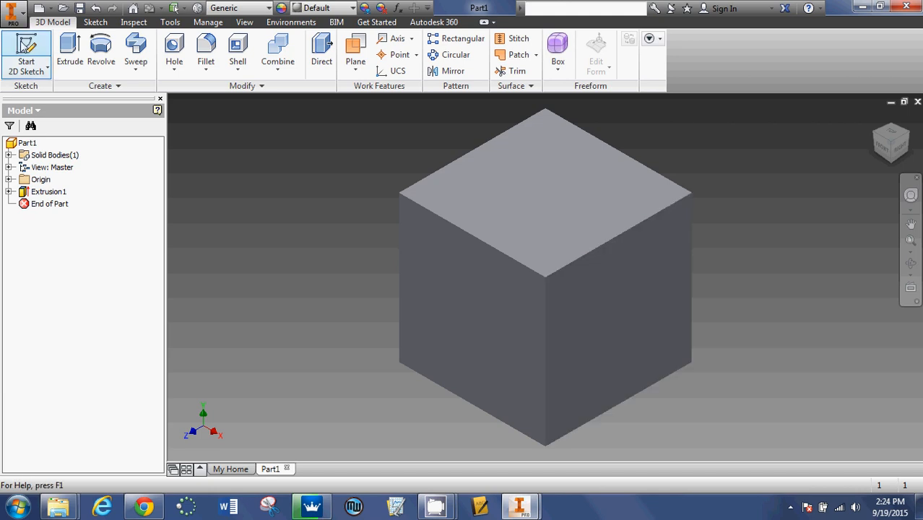
pyautogui.moveTo(26, 47)
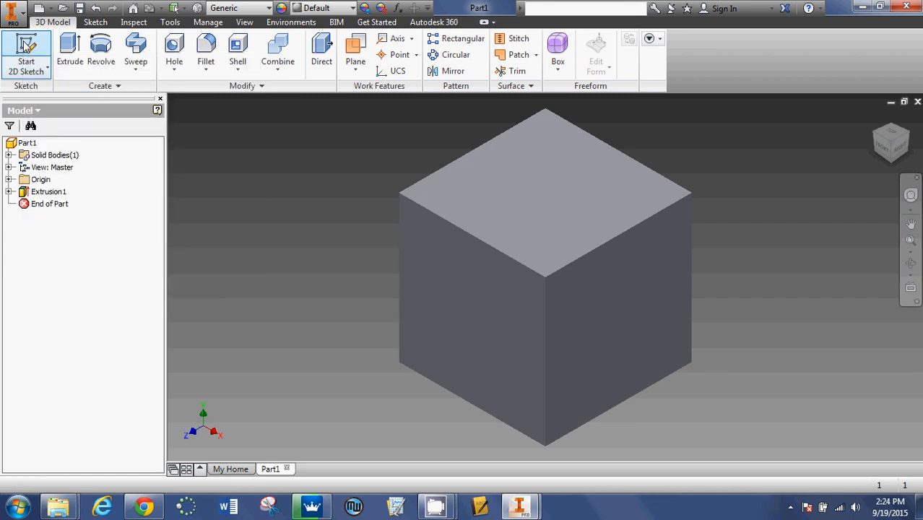
# Create Sketch2 on the cube's top face
pyautogui.click(26, 55)
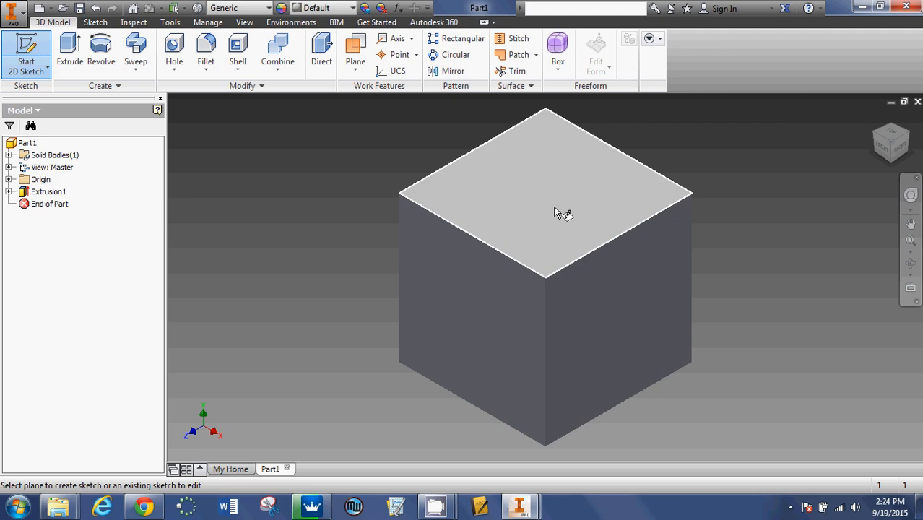
pyautogui.click(564, 195)
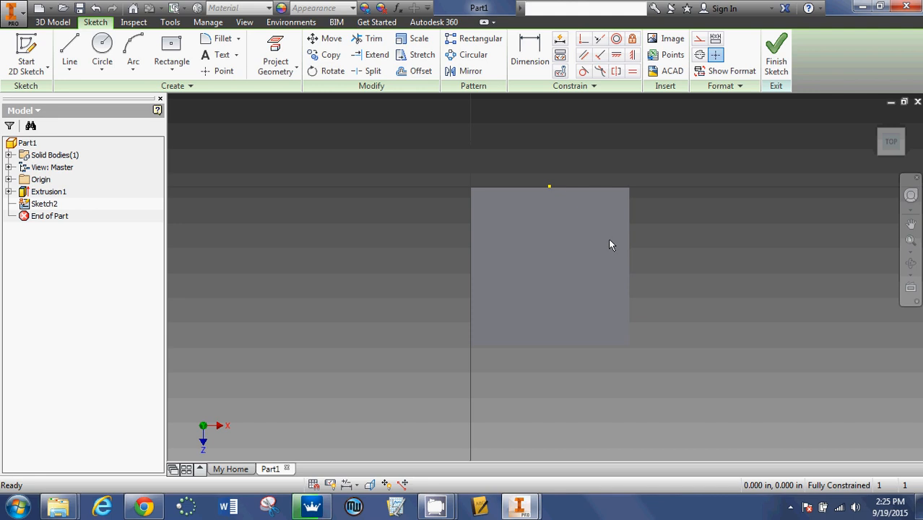
# Draw a 1-inch diameter center-point circle at the middle of the top face
pyautogui.click(102, 46)
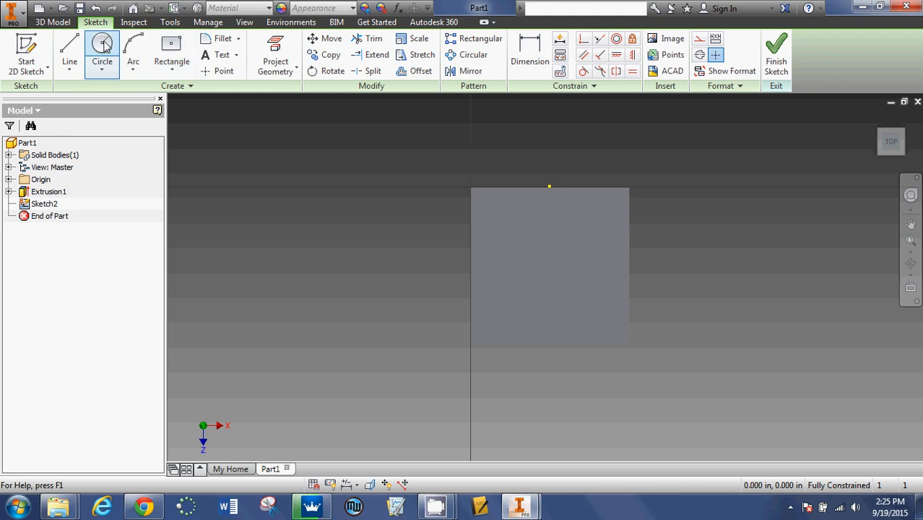
pyautogui.moveTo(101, 51)
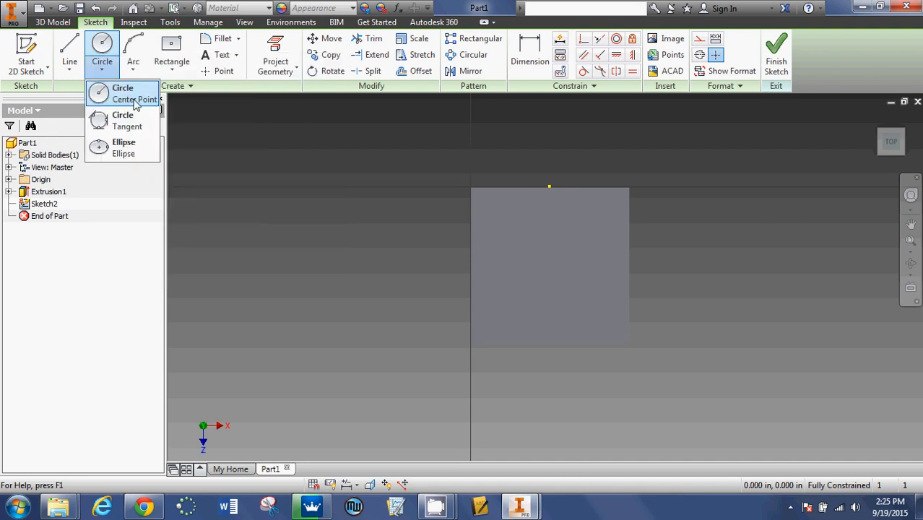
pyautogui.click(121, 92)
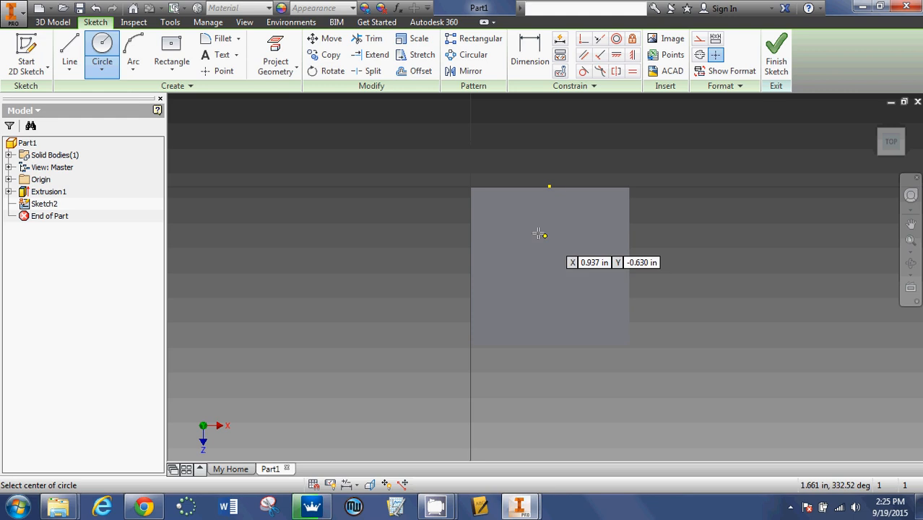
pyautogui.moveTo(555, 257)
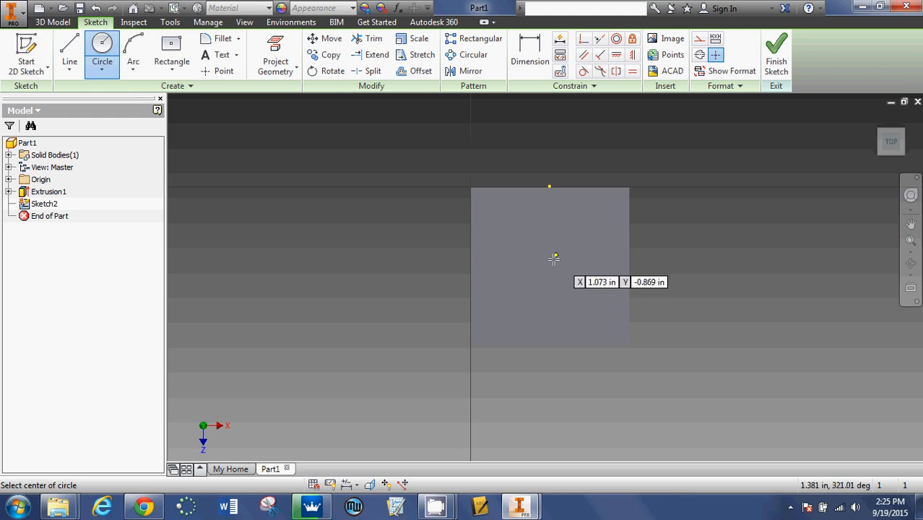
pyautogui.moveTo(546, 279)
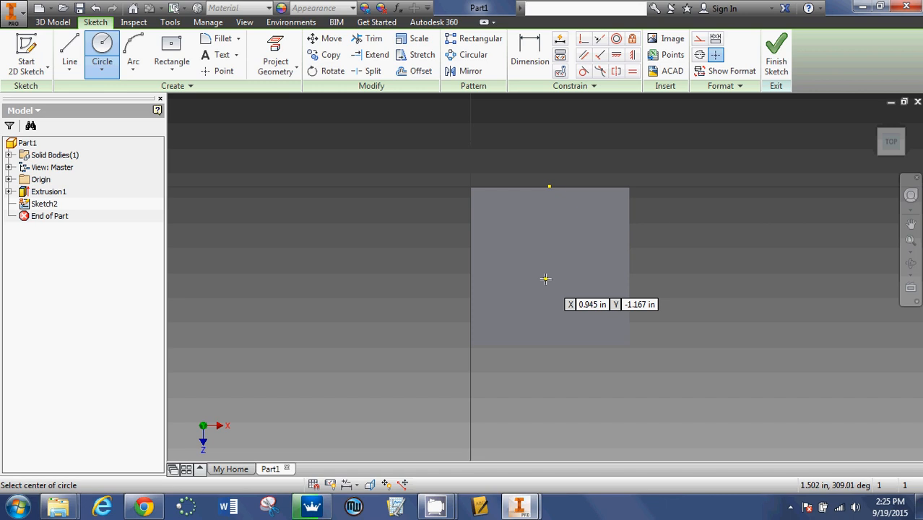
pyautogui.moveTo(551, 192)
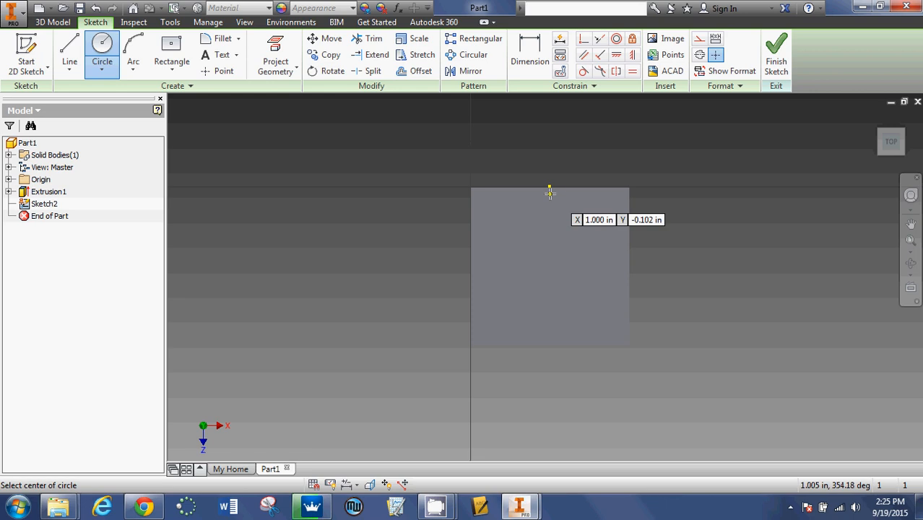
pyautogui.moveTo(552, 260)
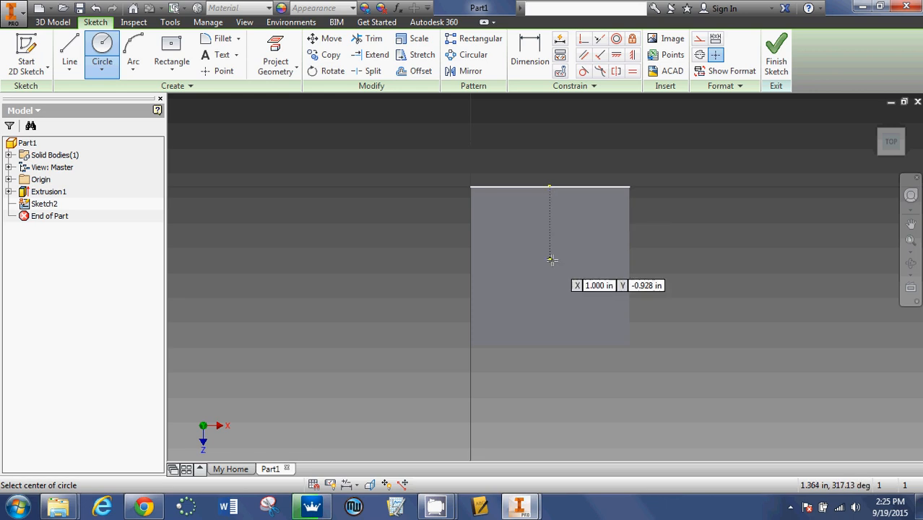
pyautogui.moveTo(552, 194)
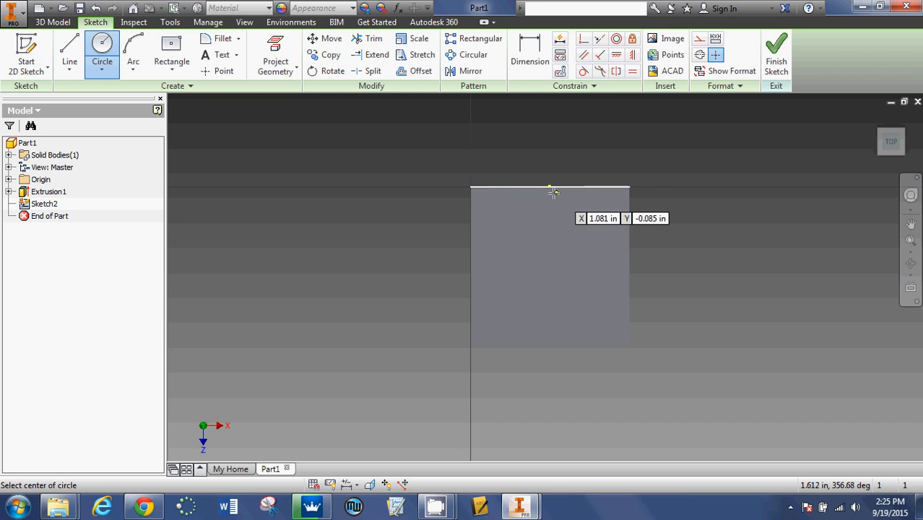
pyautogui.moveTo(474, 251)
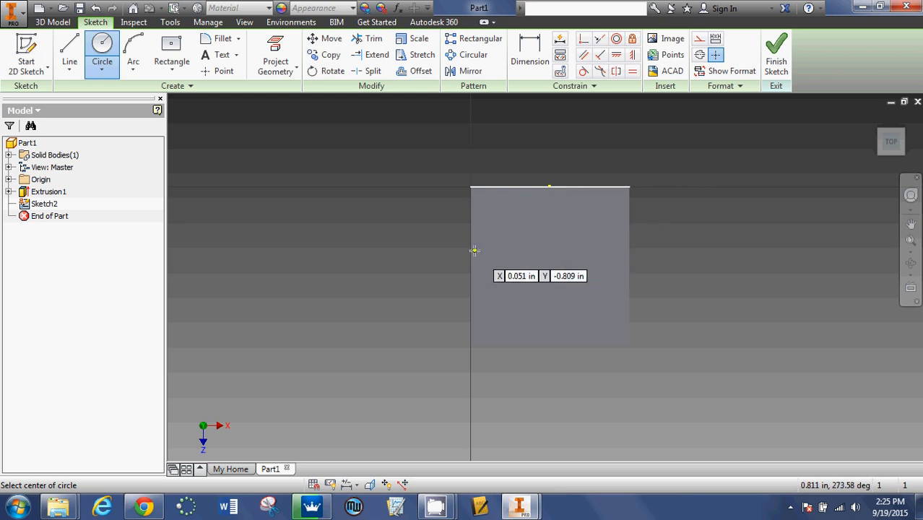
pyautogui.moveTo(471, 251)
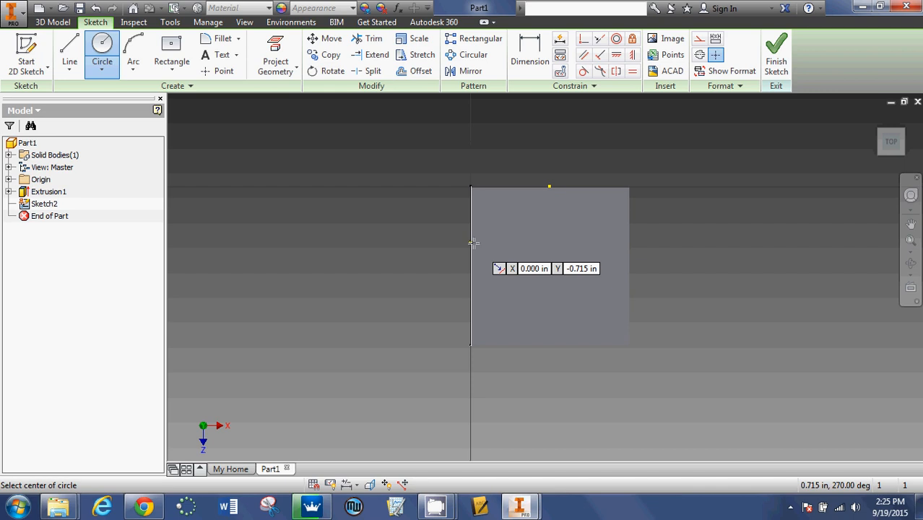
pyautogui.moveTo(474, 243)
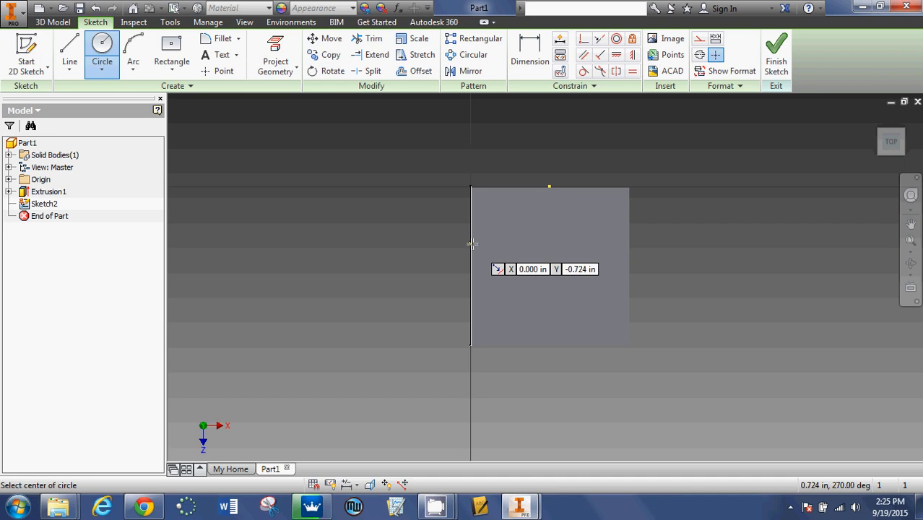
pyautogui.moveTo(491, 252)
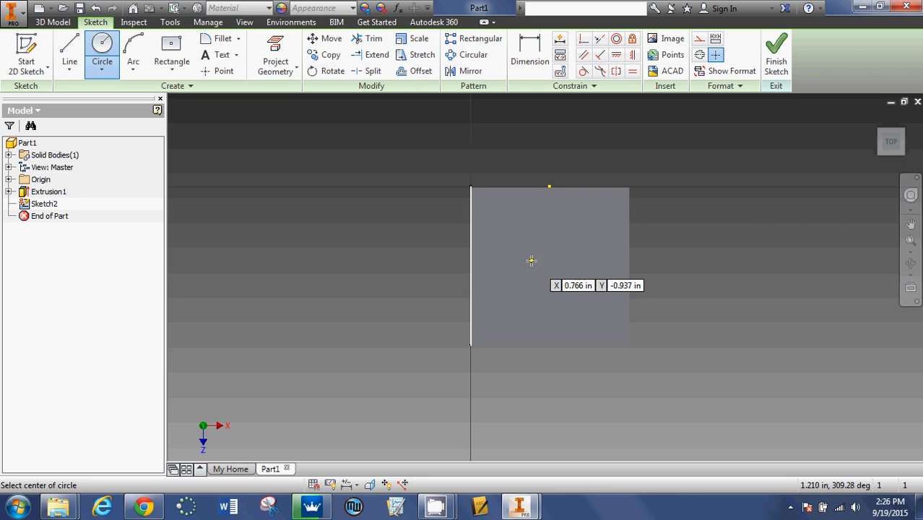
pyautogui.moveTo(534, 266)
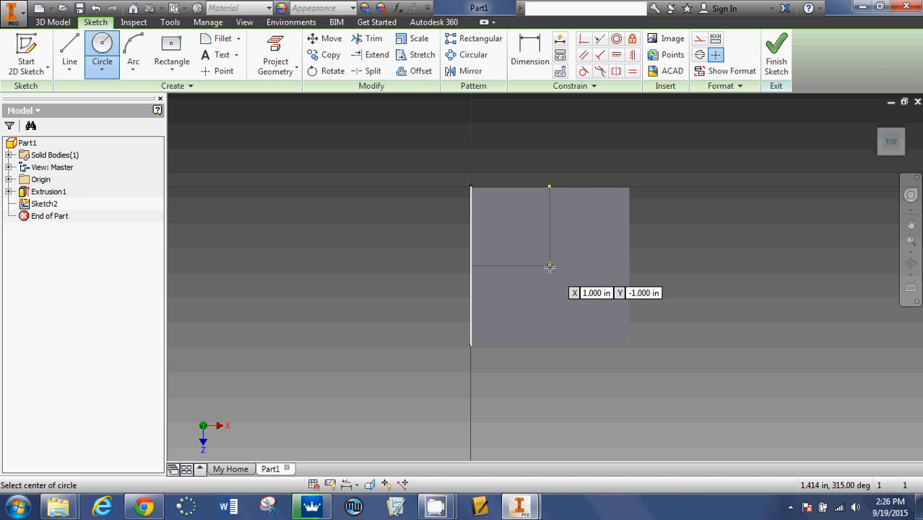
pyautogui.click(549, 266)
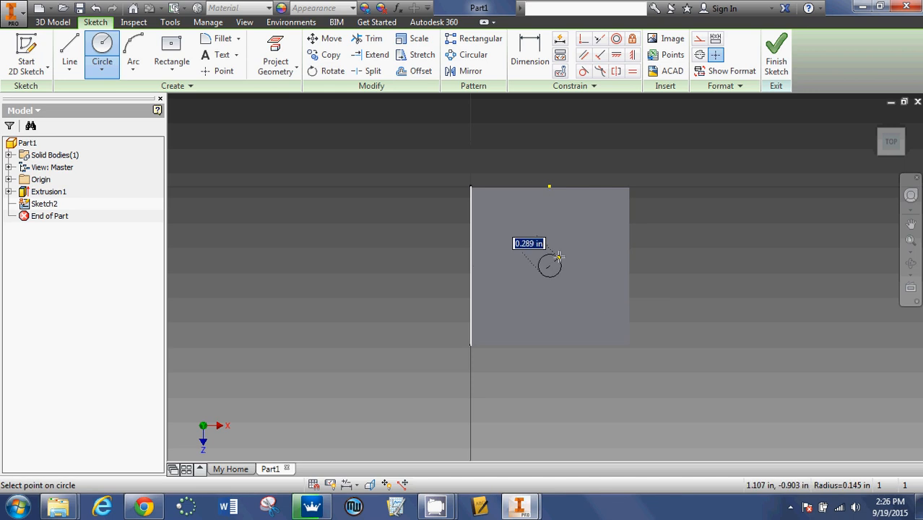
pyautogui.write('1')
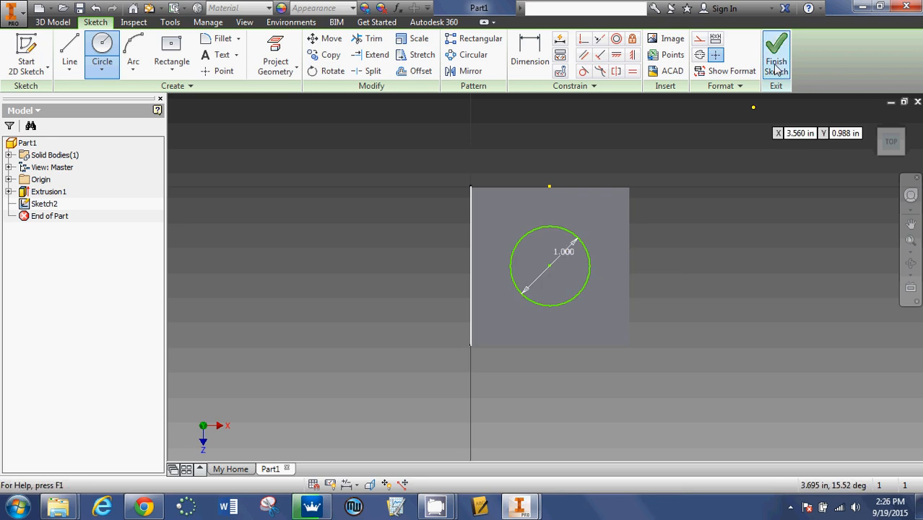
# Finish the sketch and extrude the circle .5 in upward into a peg (Extrusion2), checking the height on the assignment drawing
pyautogui.click(776, 54)
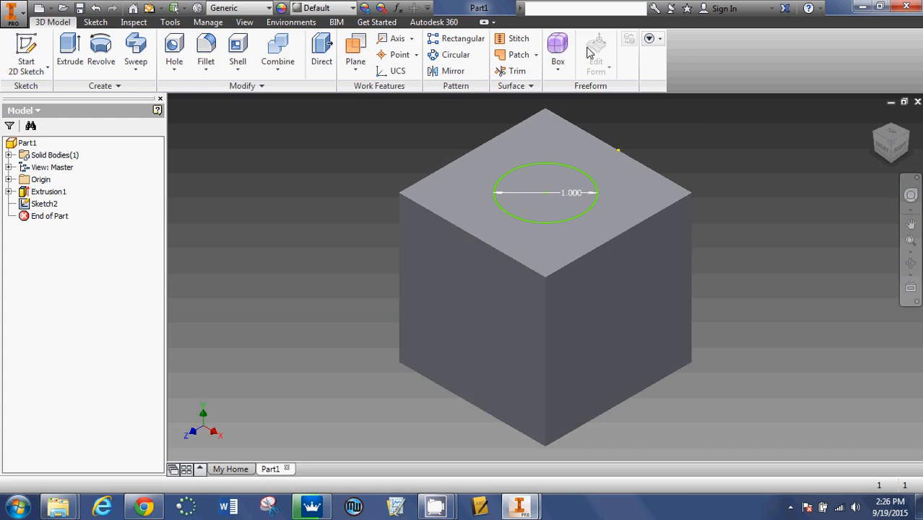
pyautogui.click(69, 50)
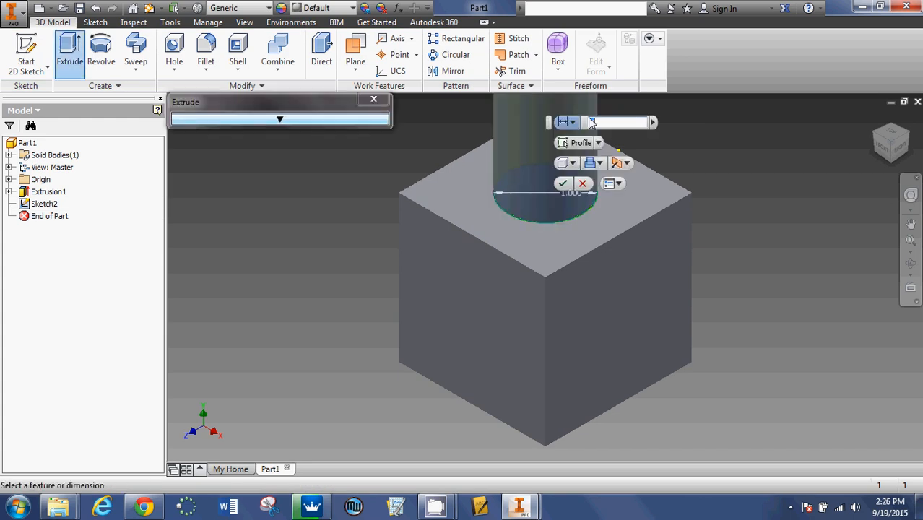
pyautogui.write('2')
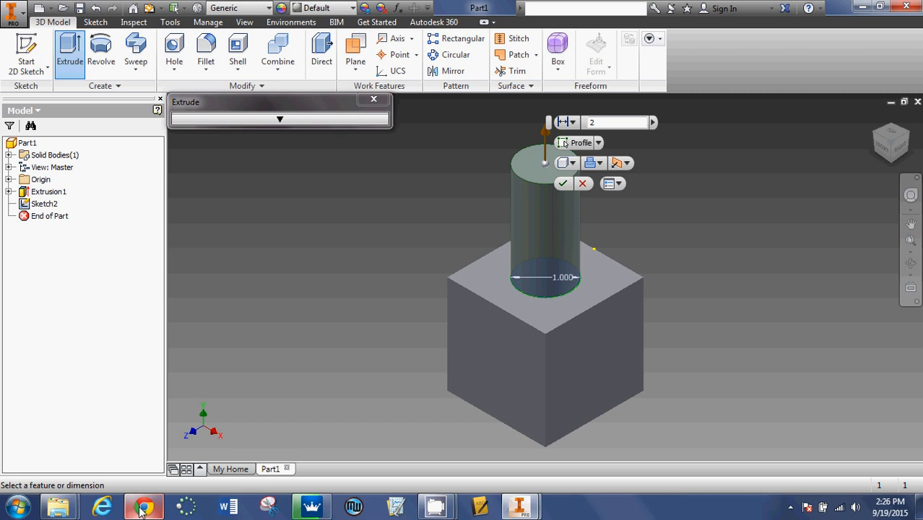
pyautogui.click(143, 506)
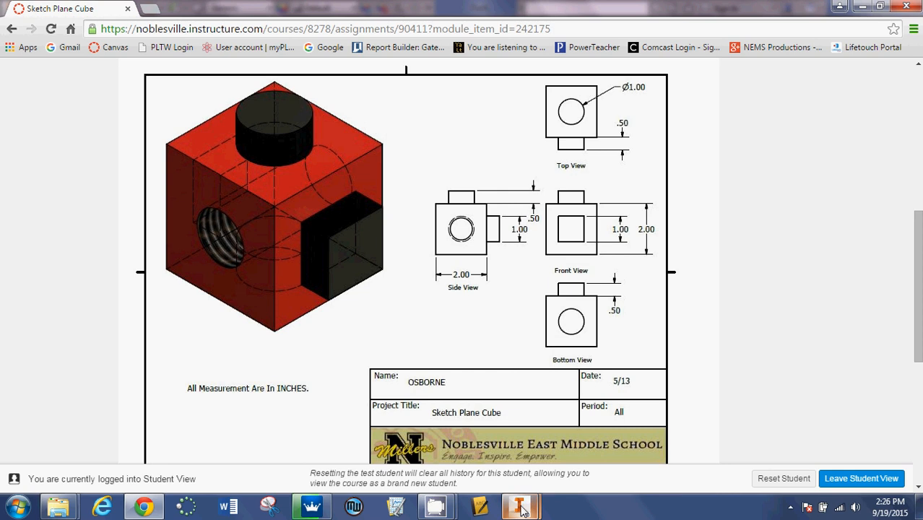
pyautogui.click(520, 506)
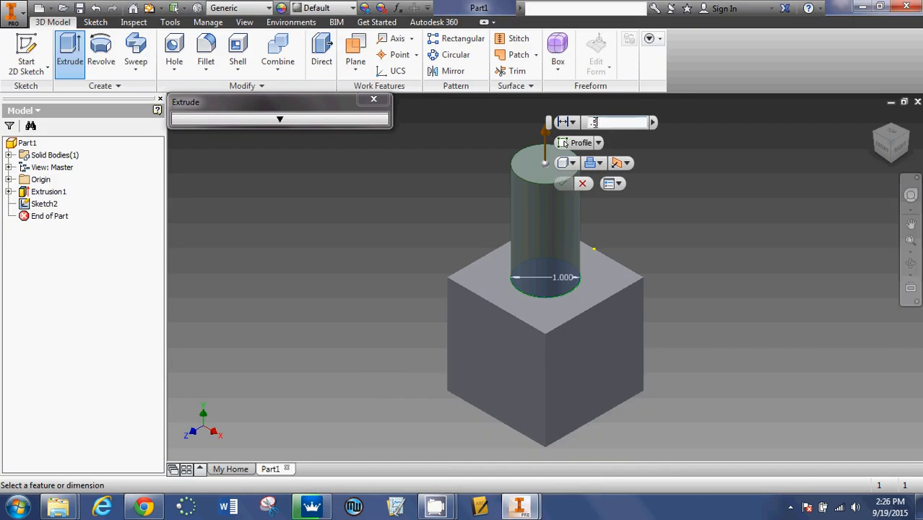
pyautogui.click(564, 184)
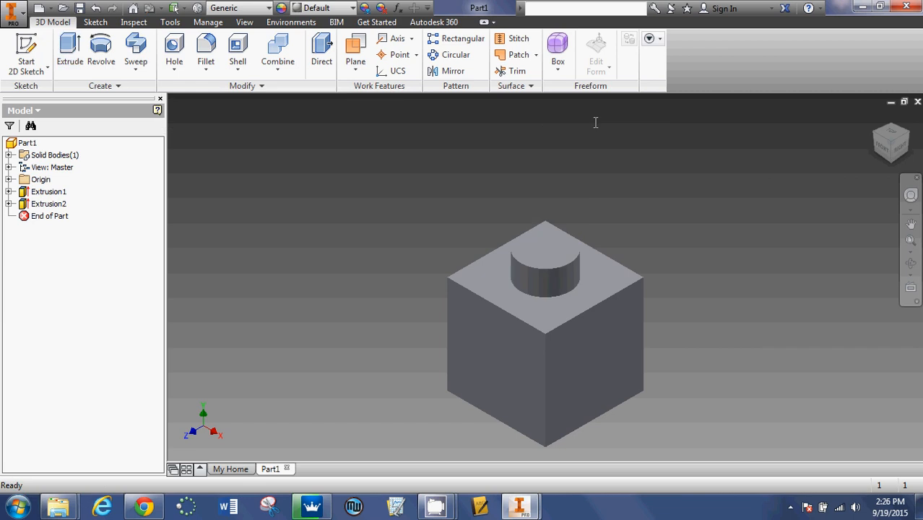